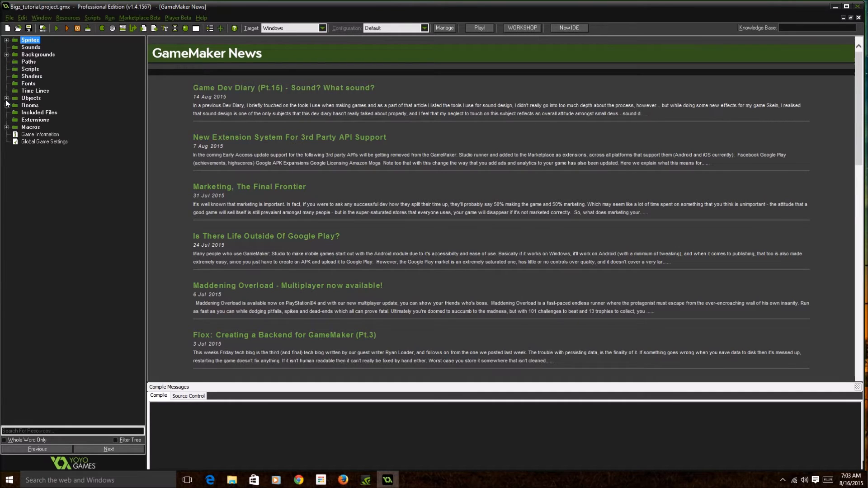
Expand the Objects folder and open Obj_Player's properties, showing its Create and Step events
click(6, 98)
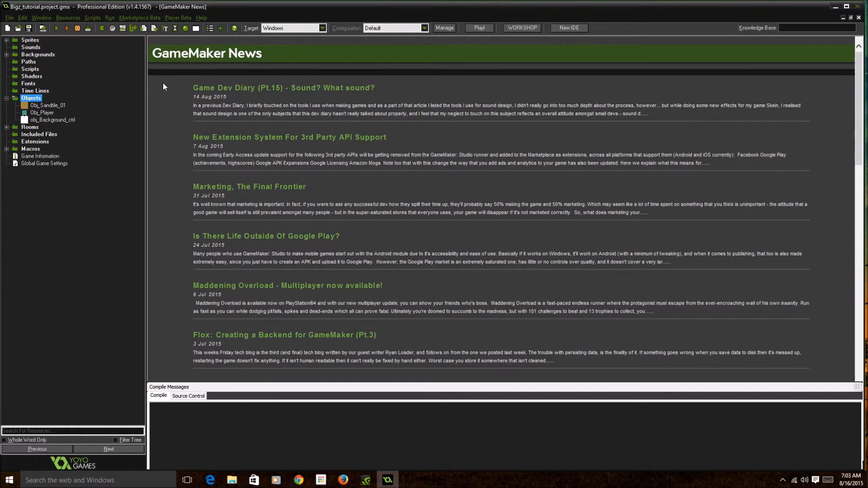
double_click(42, 113)
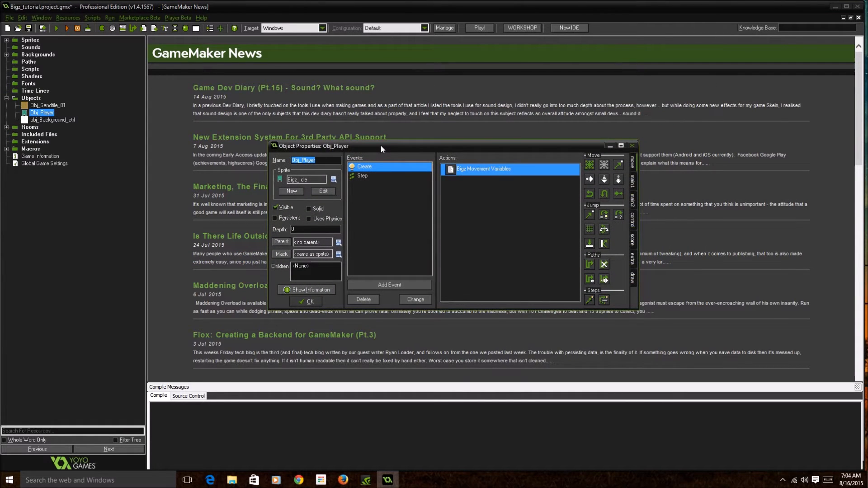
mouse_move(389, 284)
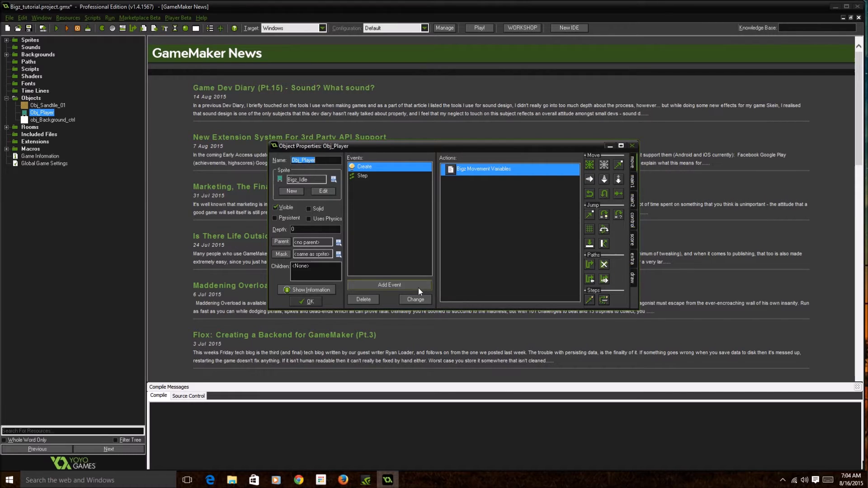
Add an End Step event to Obj_Player
click(389, 284)
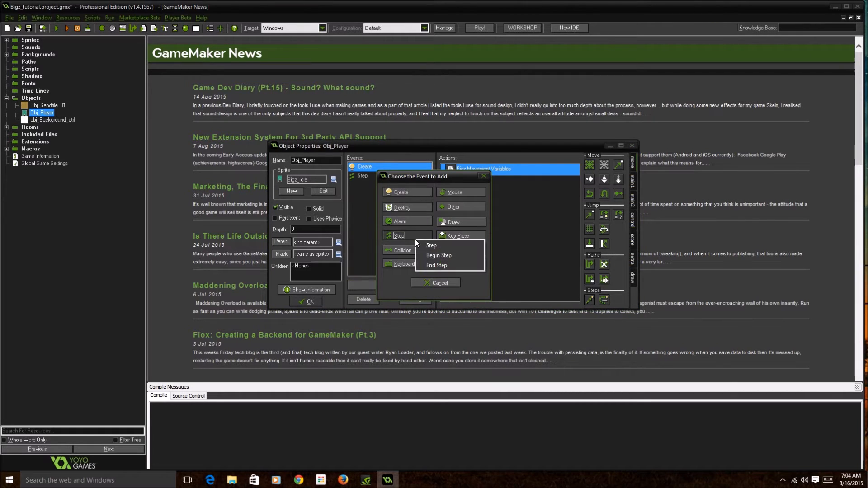
click(437, 266)
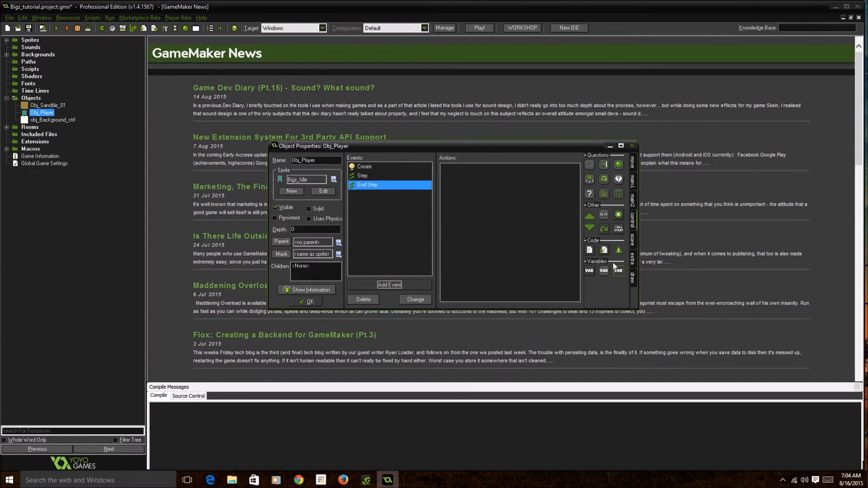
mouse_move(589, 250)
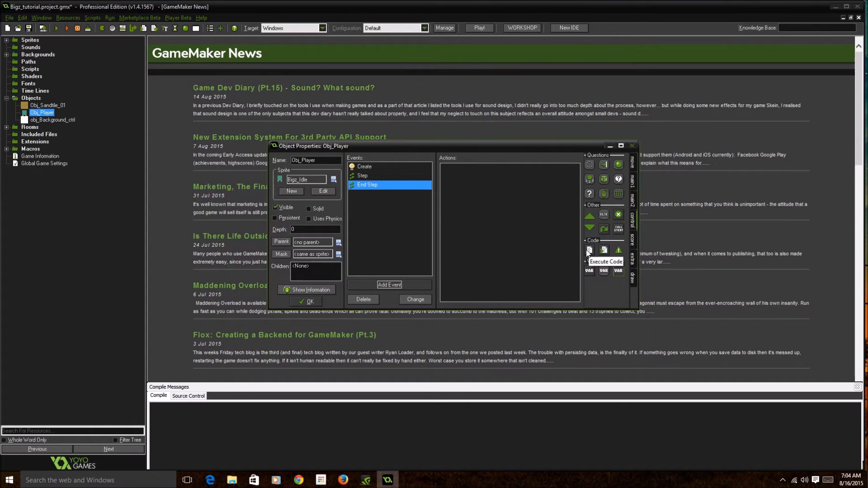
mouse_move(505, 182)
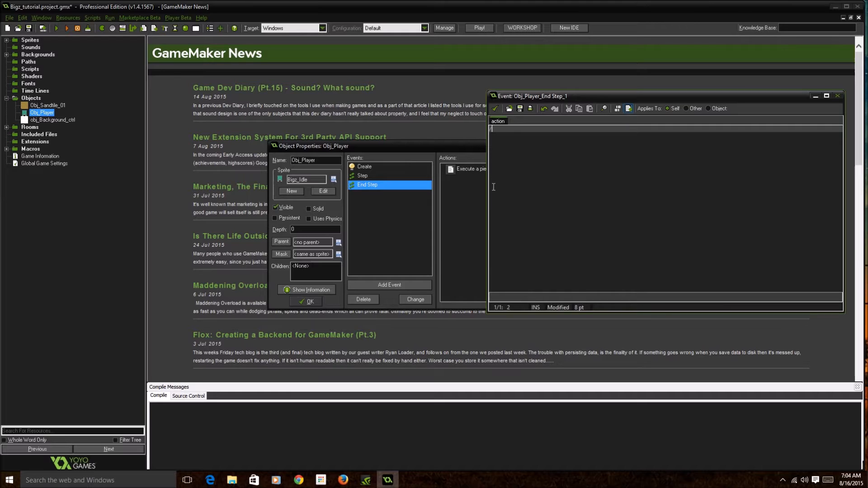
Write the '/// Room Boundary Control' comment, declare var pad, and set pad to 16
text(// Room Boundary Control)
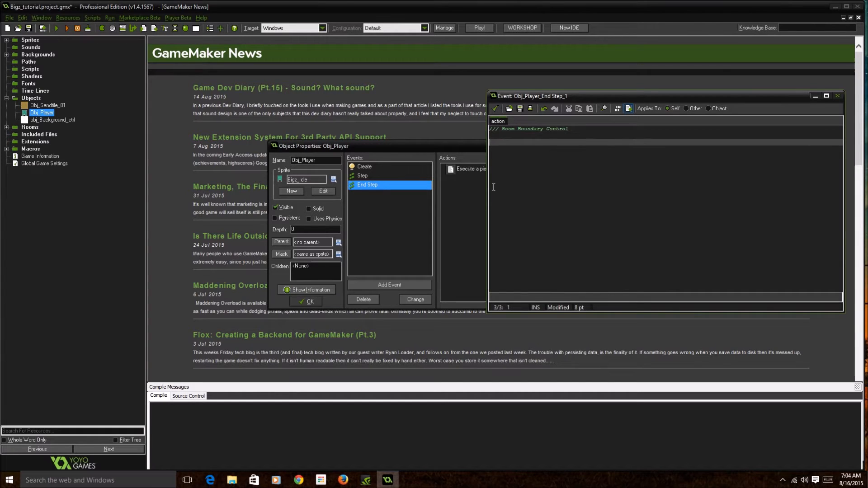
text(var)
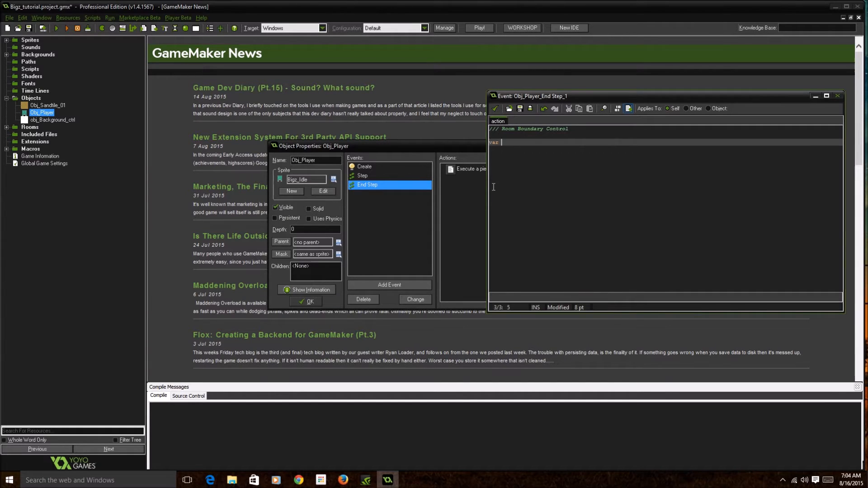
text(pad;)
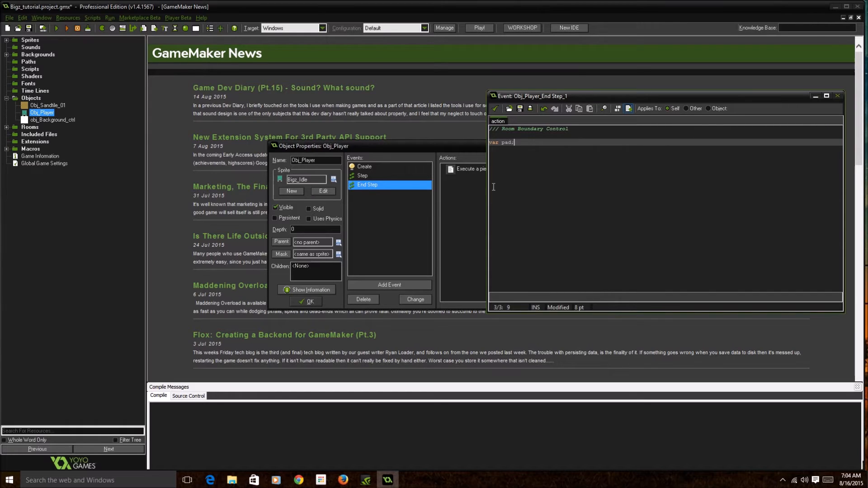
key(Return)
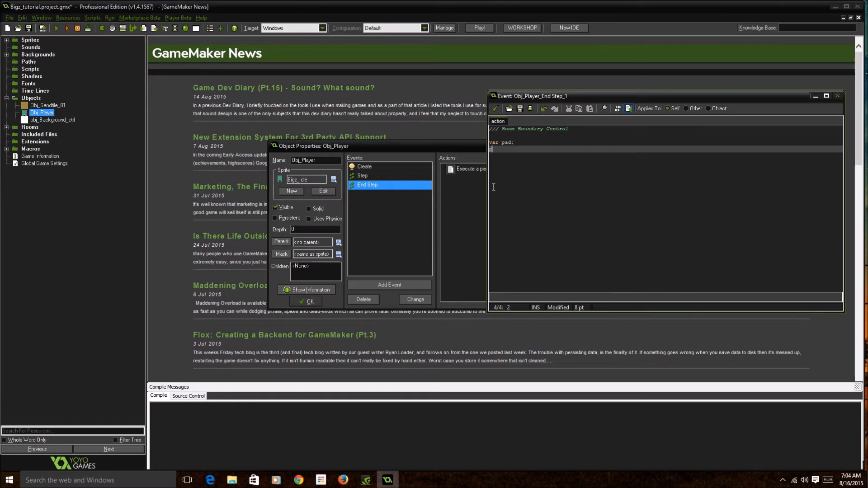
text(pad)
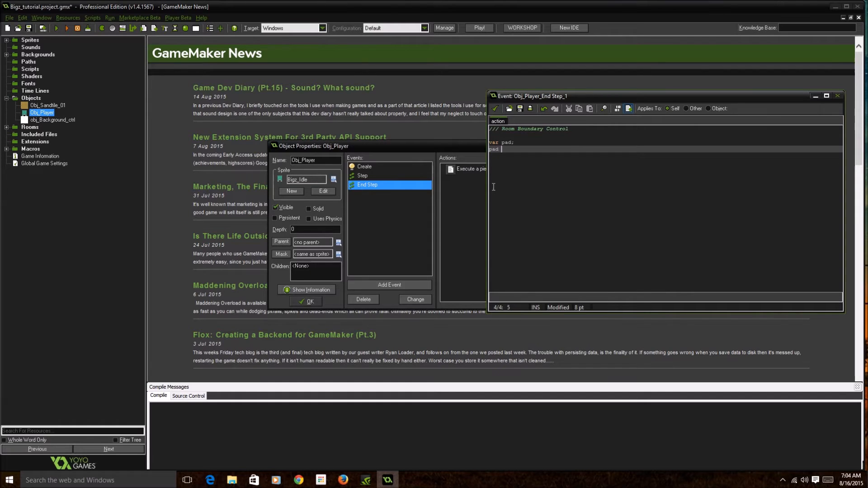
text(=)
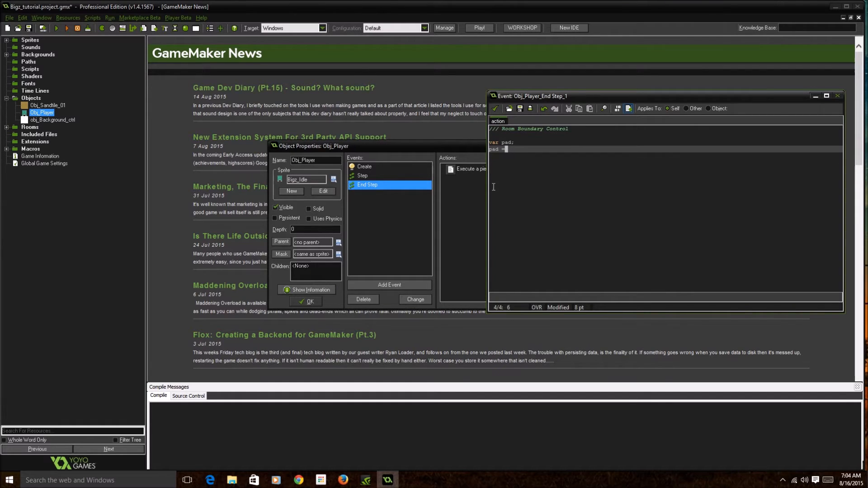
text(12;)
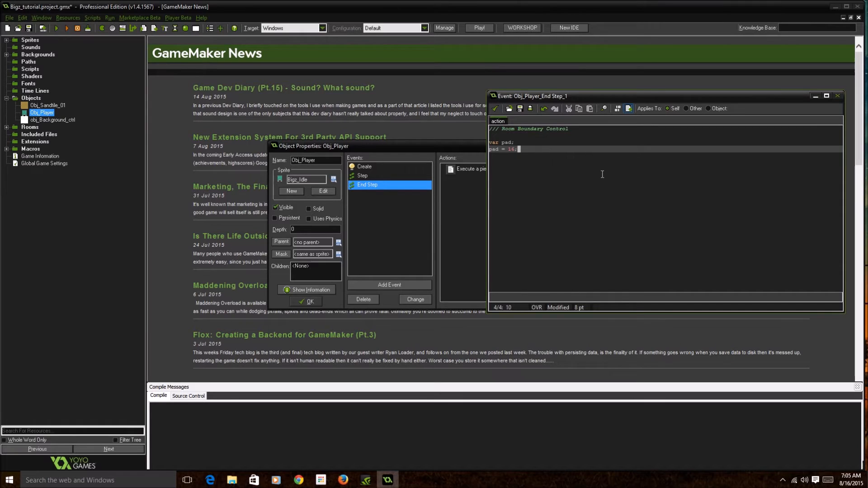
text(/)
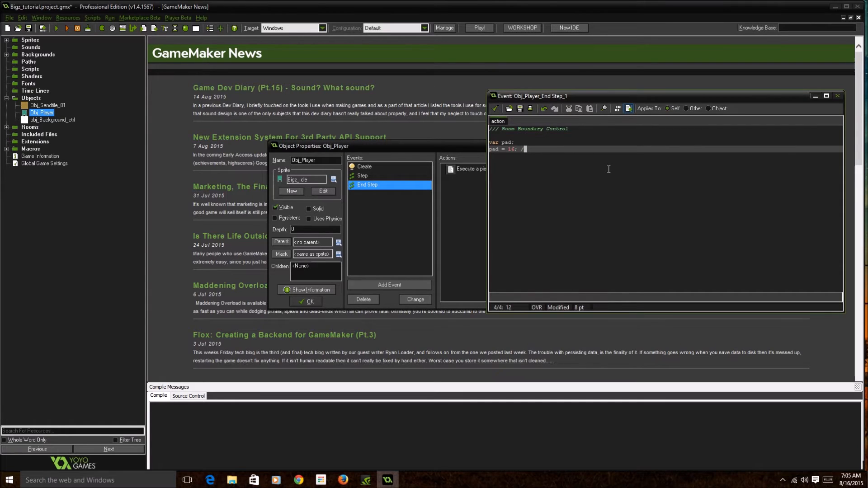
key(backspace)
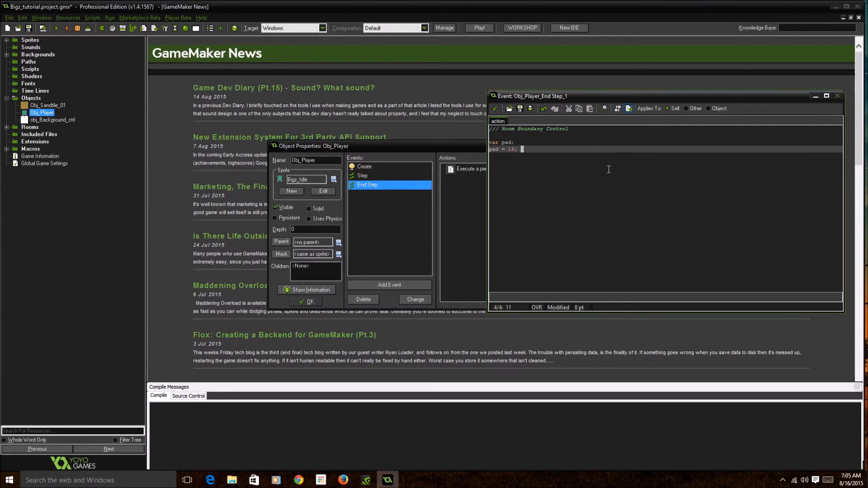
text(//)
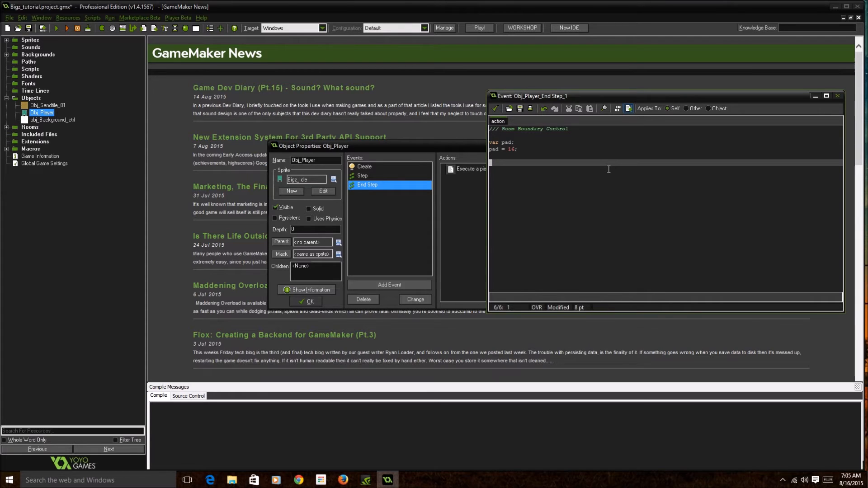
mouse_move(533, 483)
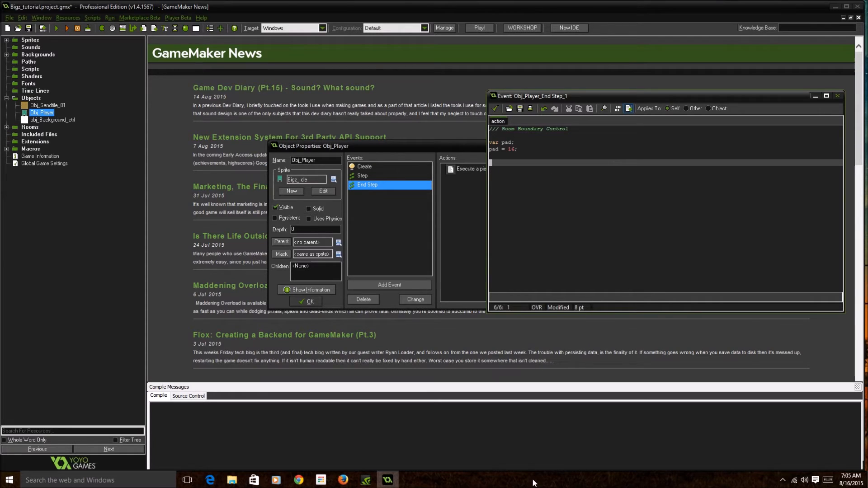
mouse_move(582, 442)
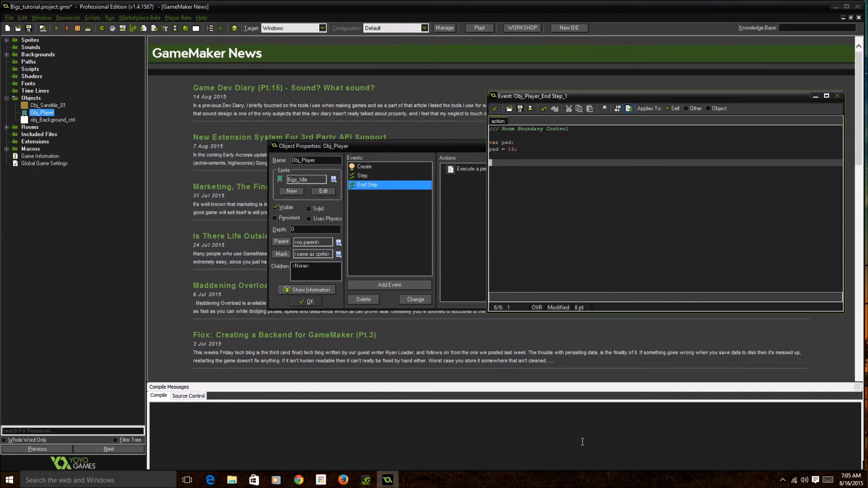
Add the left-edge if statement that keeps x at pad
text(if)
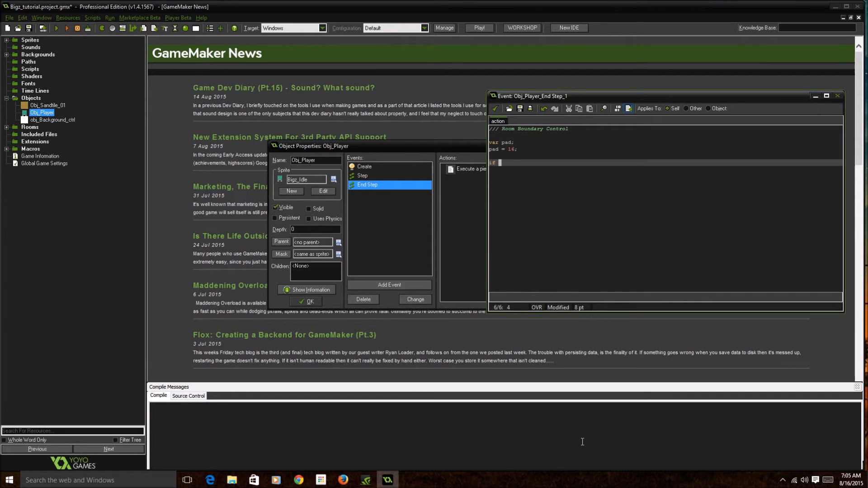
text((x>)
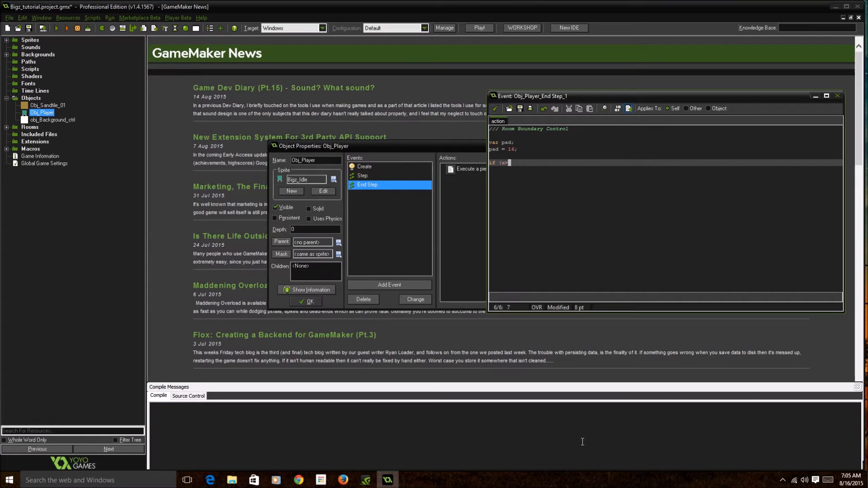
text(pad) x)
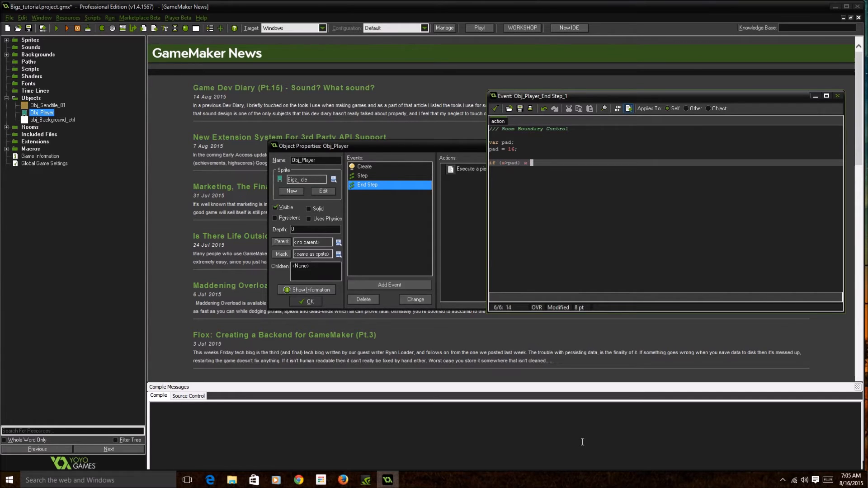
text(= [ac)
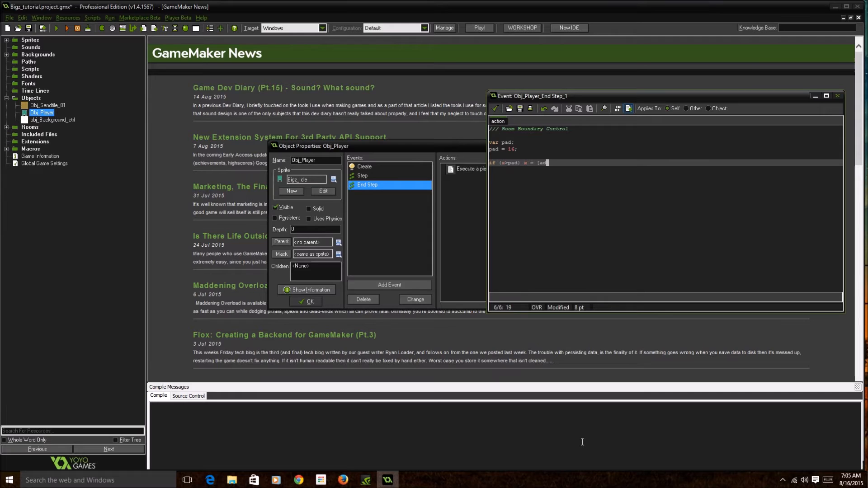
text(;)
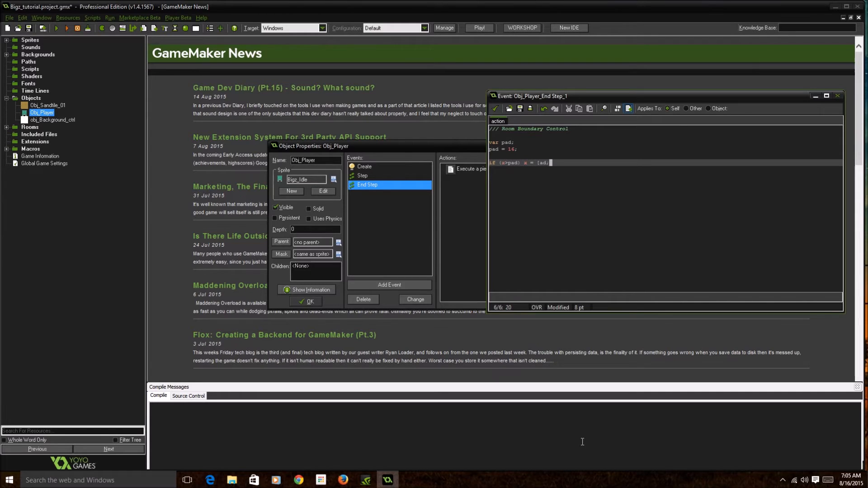
key(Enter)
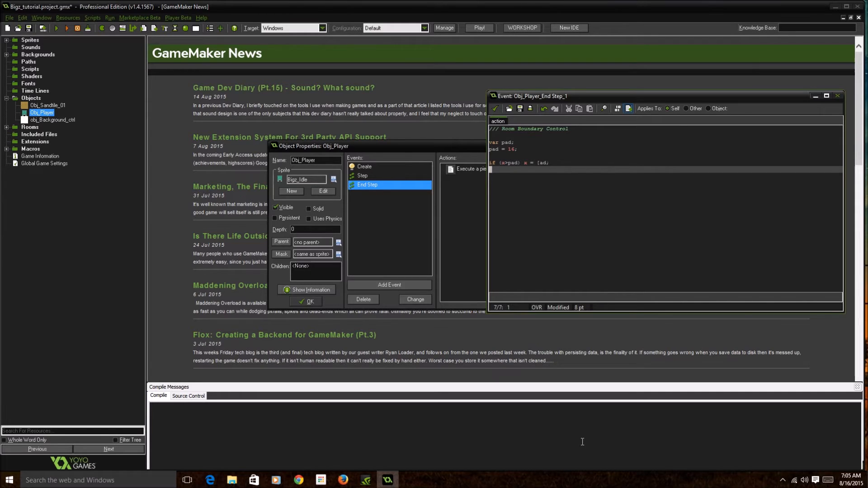
Add if (x>room_width-pad) x = room_width - pad; for the right edge
text(if (x>)
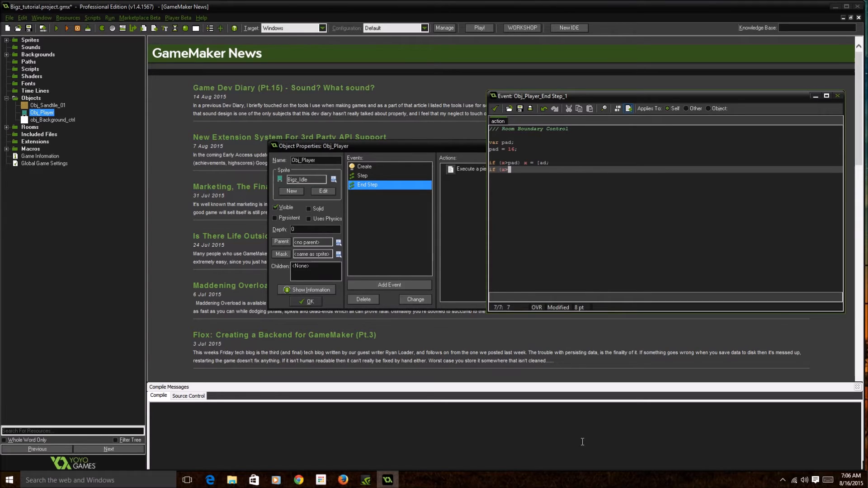
text(room_width)
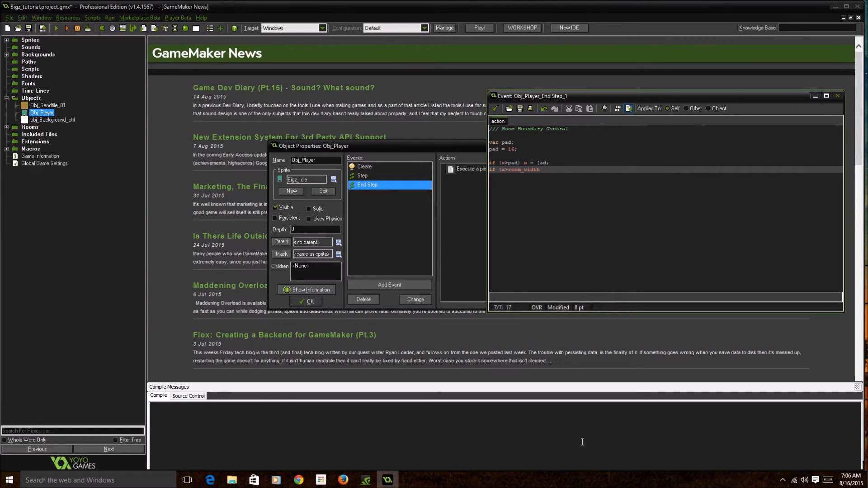
text(-pad)
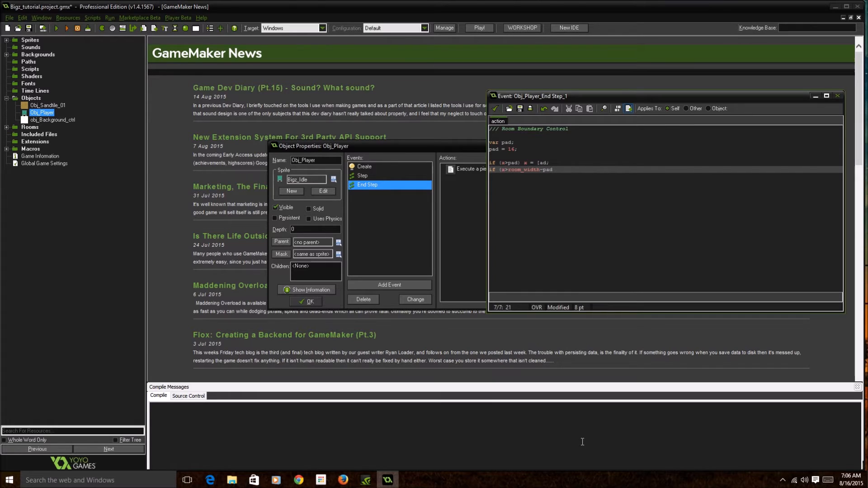
text())
text(x =)
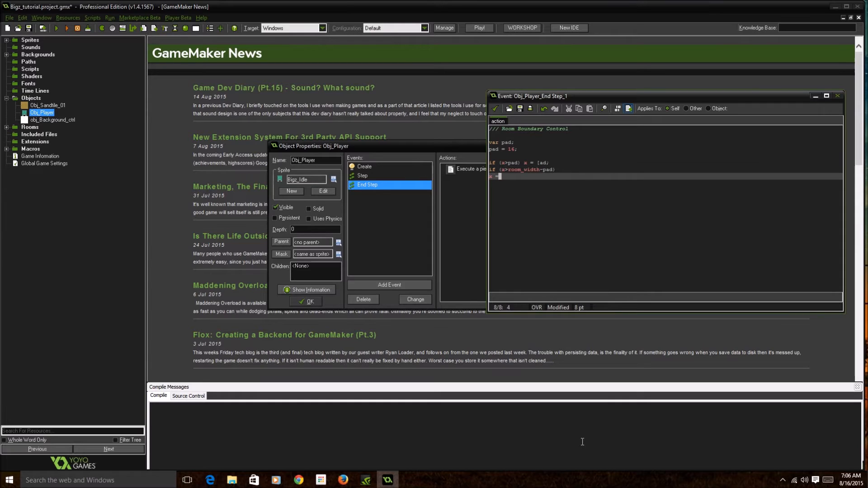
text(room_)
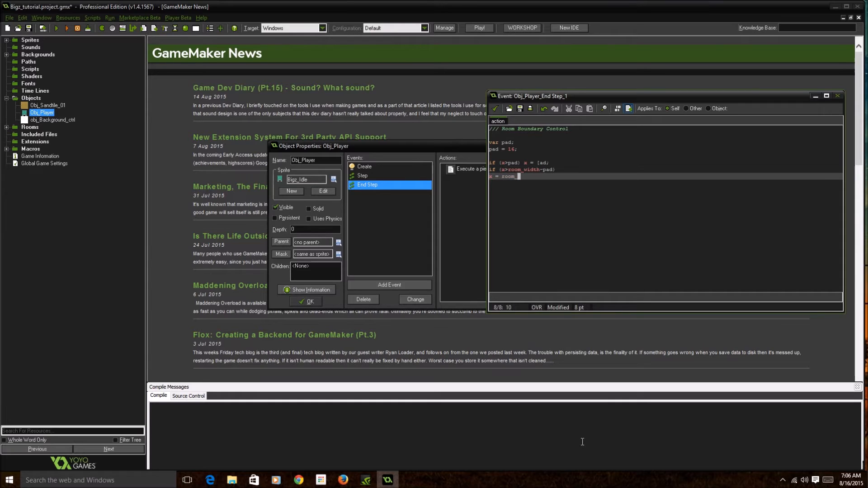
text(dith)
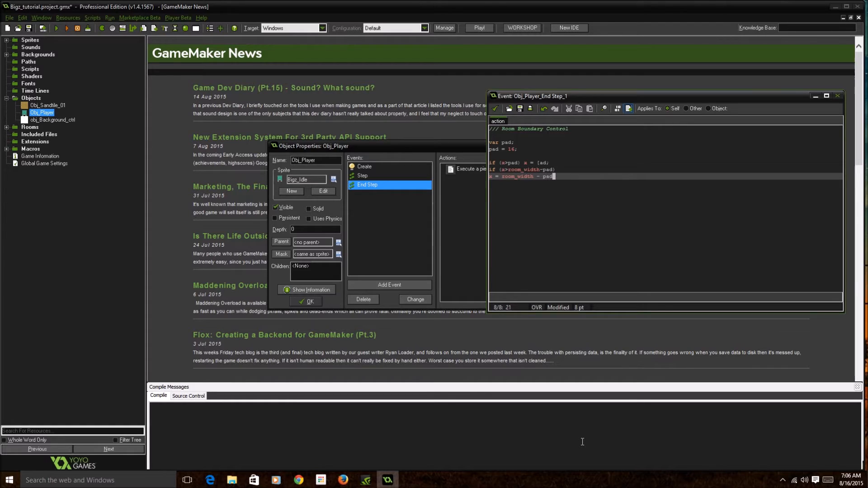
text(;)
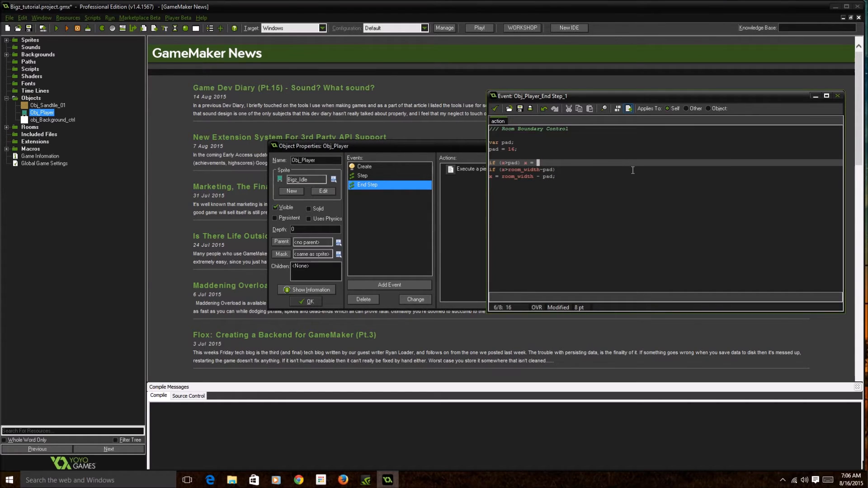
mouse_move(679, 153)
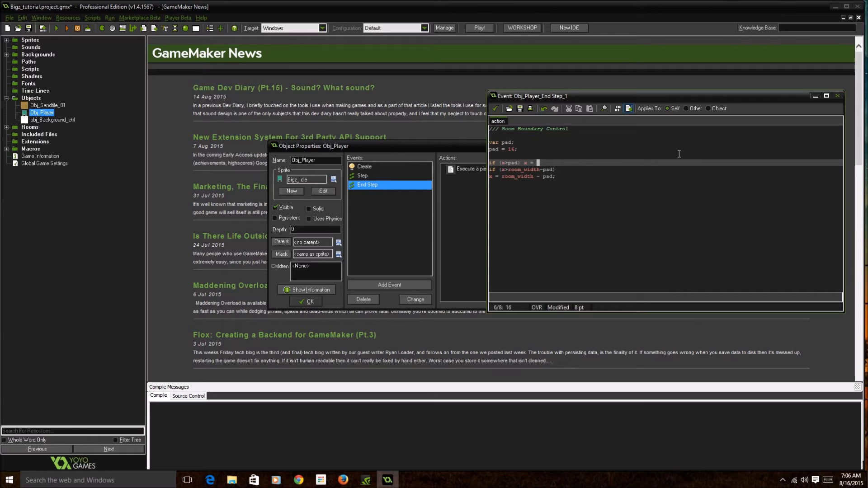
text(pad;)
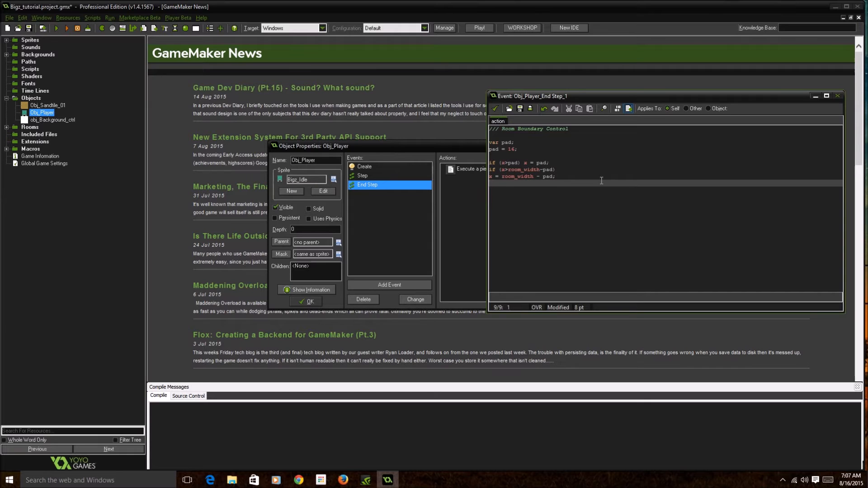
mouse_move(494, 108)
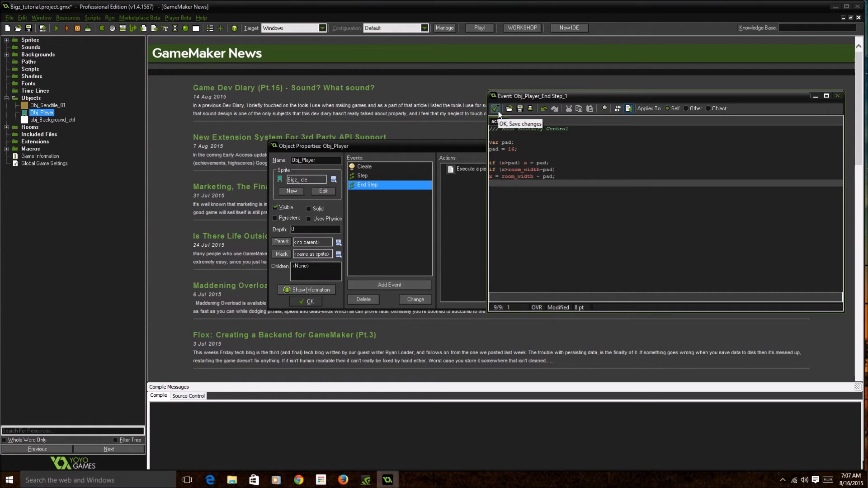
Save the boundary code, test-run the game, and close the game window
click(494, 108)
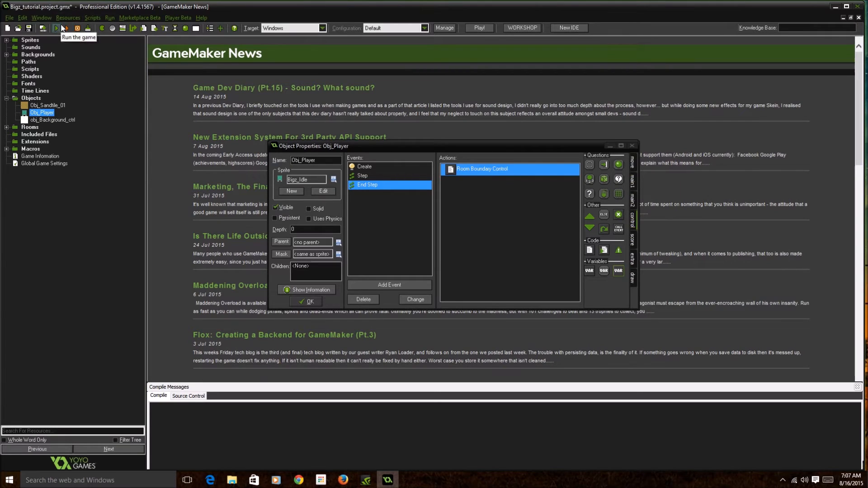
click(57, 29)
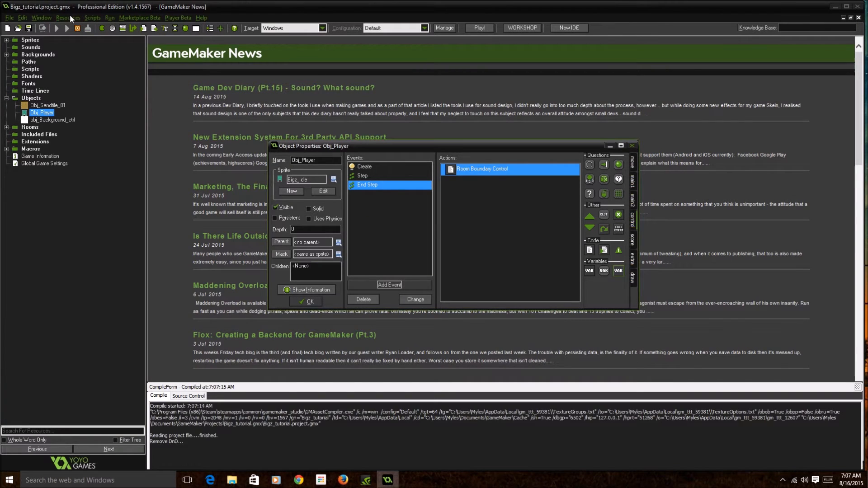
click(478, 27)
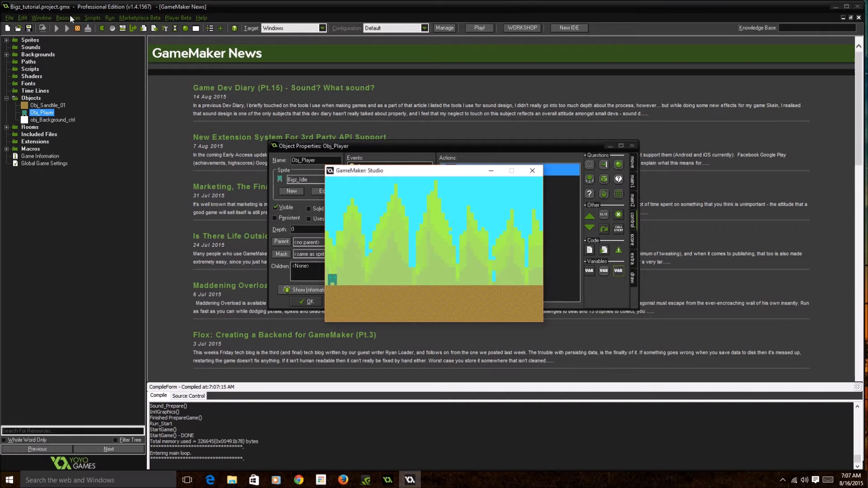
mouse_move(127, 152)
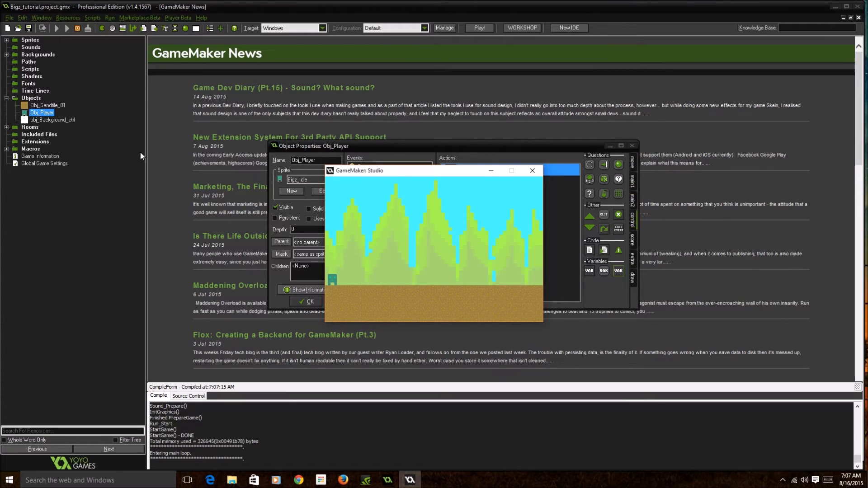
mouse_move(232, 166)
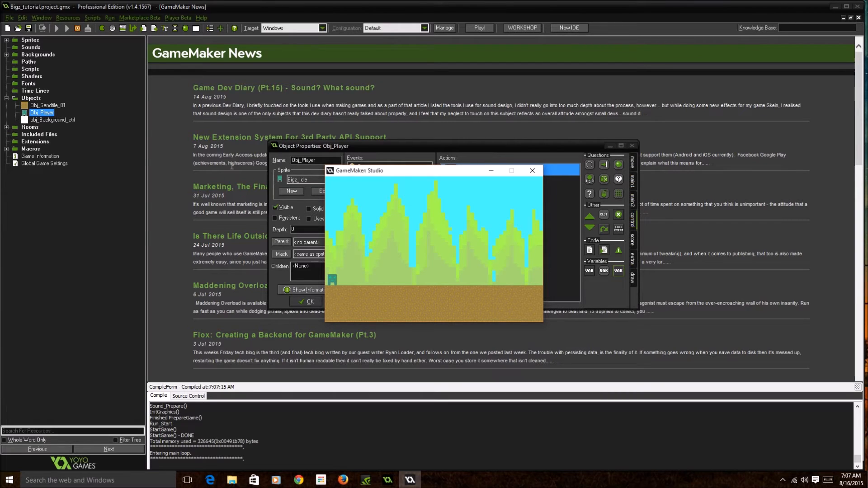
mouse_move(486, 188)
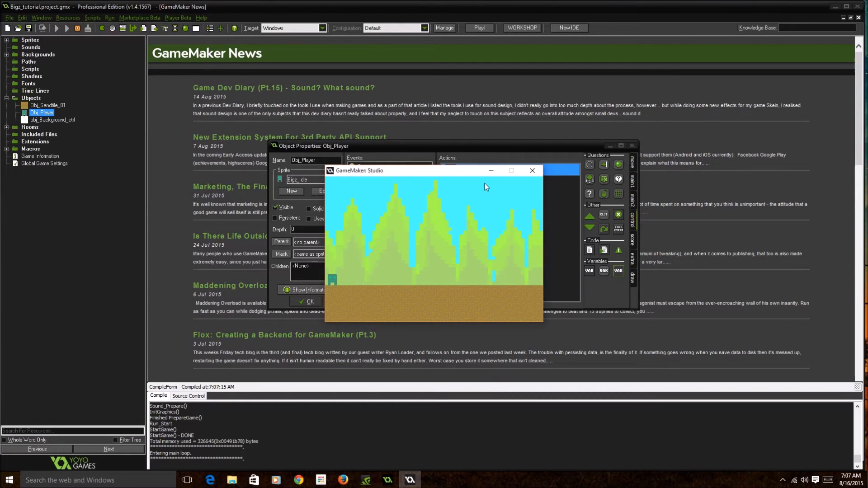
mouse_move(579, 206)
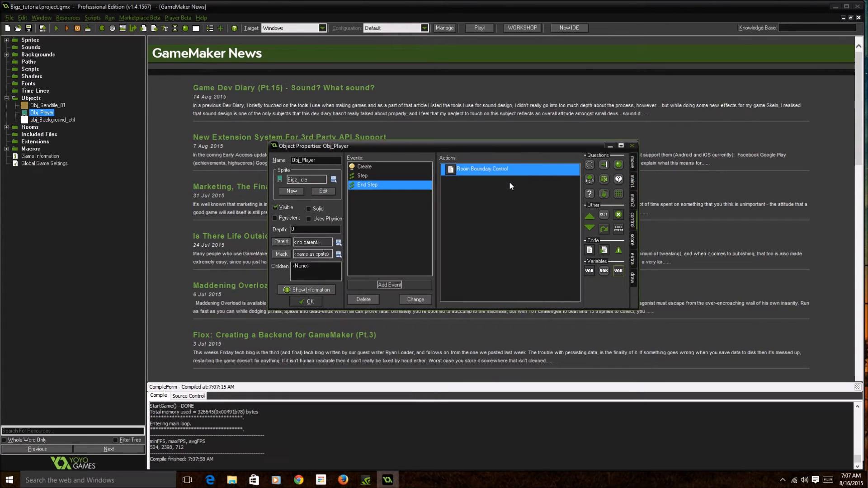
Reopen and close the Room Boundary Control code unchanged, then launch another test run
double_click(481, 169)
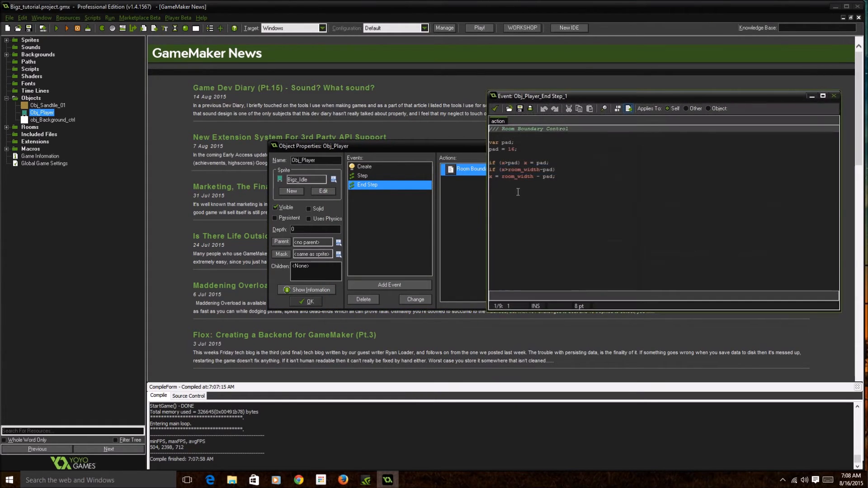
click(507, 162)
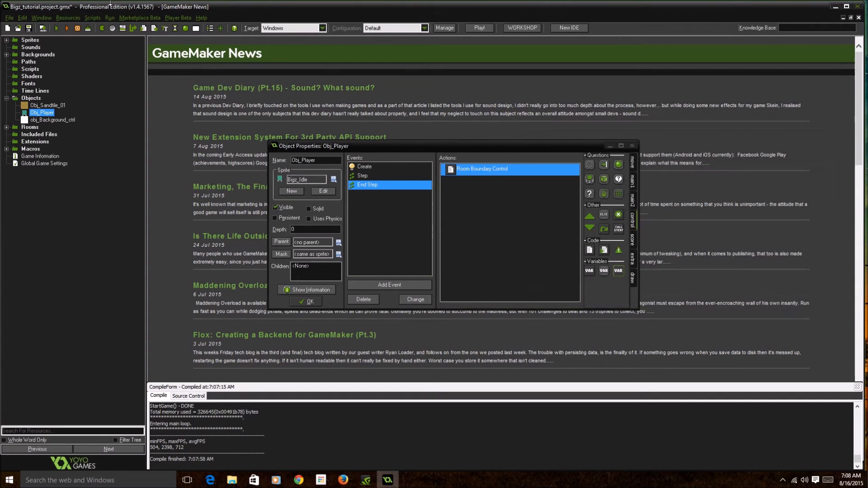
click(57, 28)
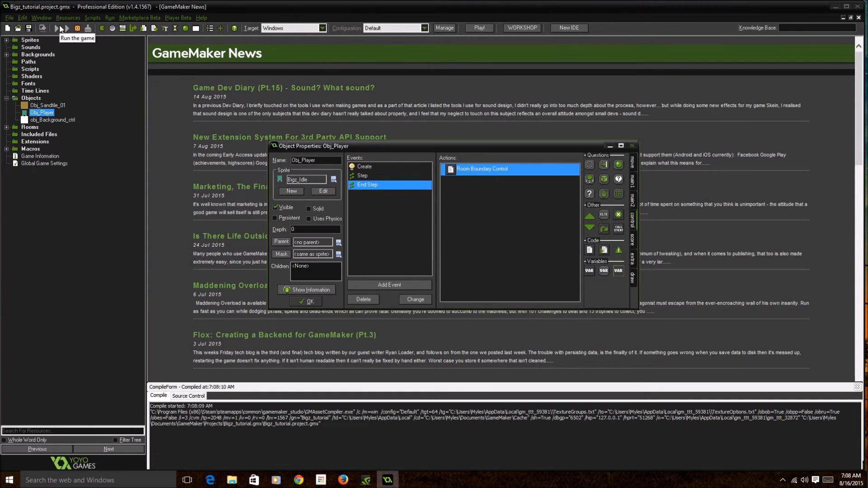
click(57, 27)
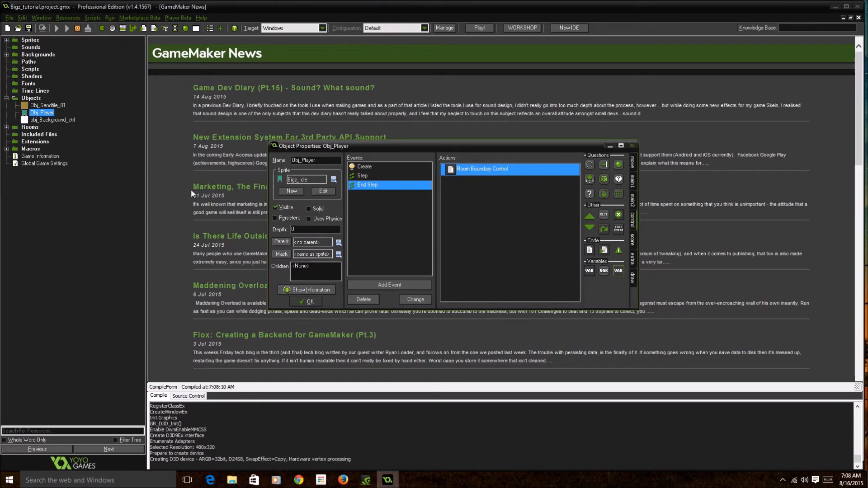
click(478, 27)
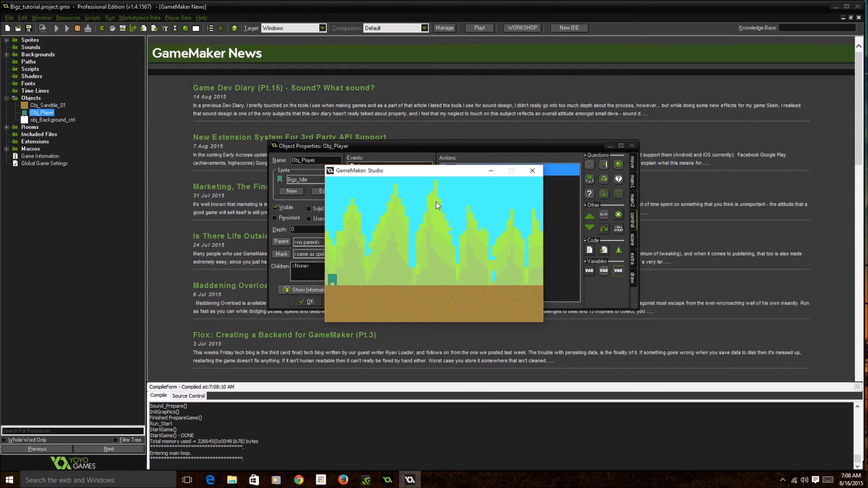
mouse_move(532, 170)
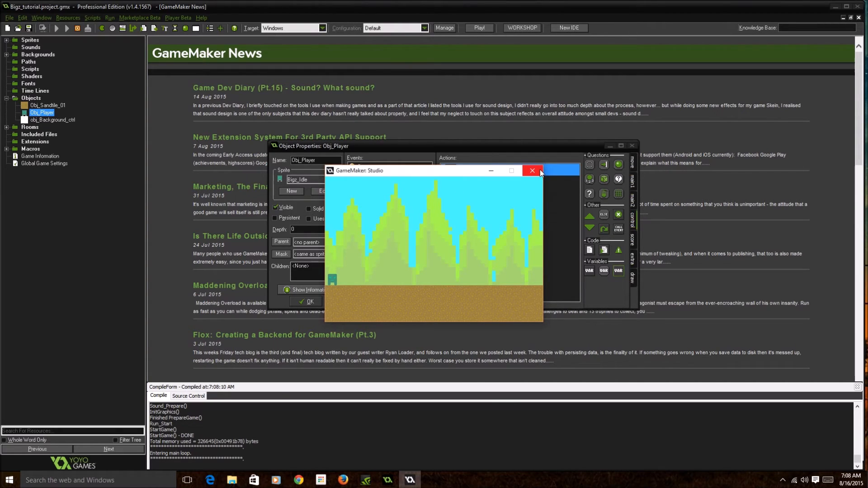
mouse_move(532, 170)
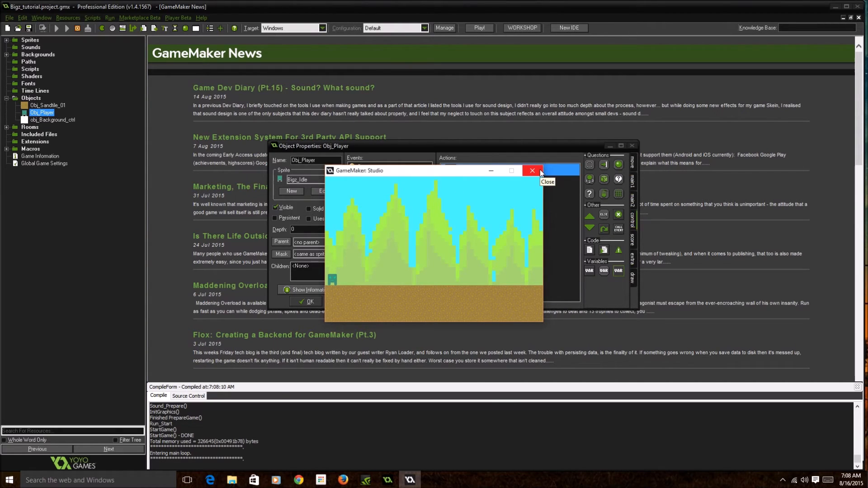
click(532, 170)
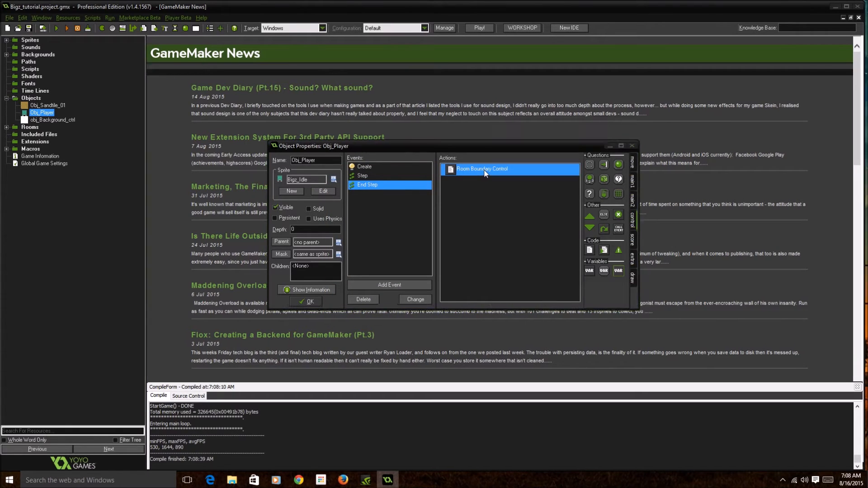
double_click(481, 169)
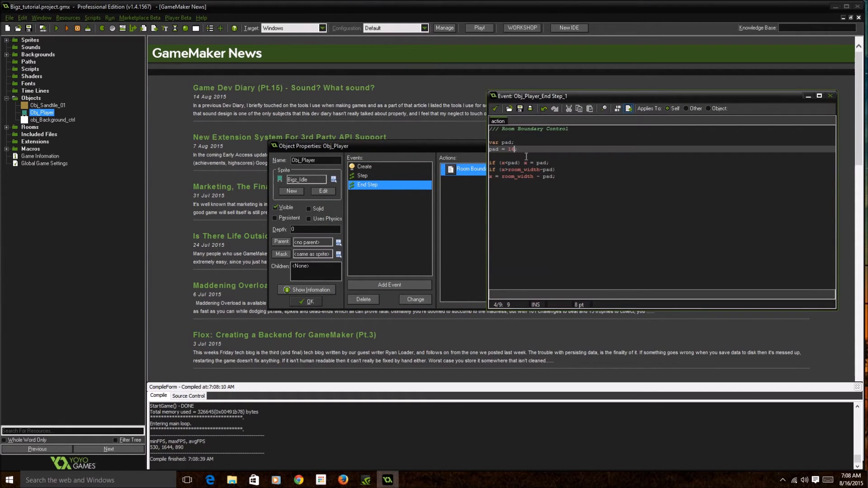
text(6)
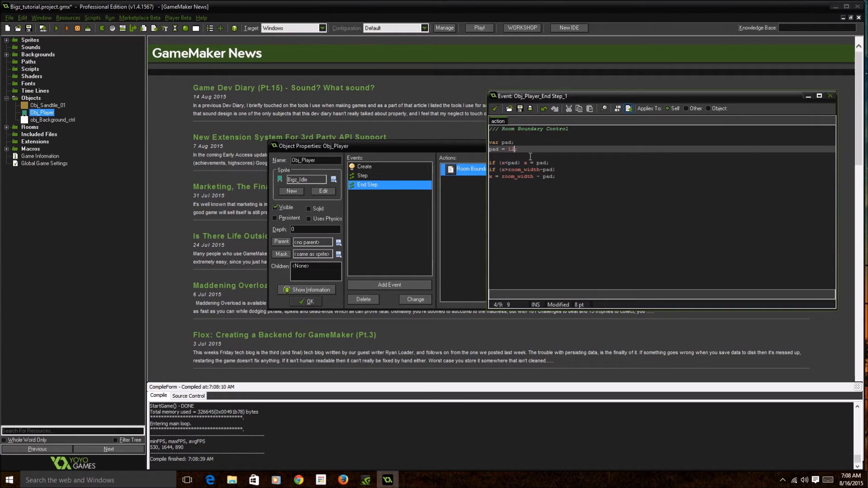
click(57, 28)
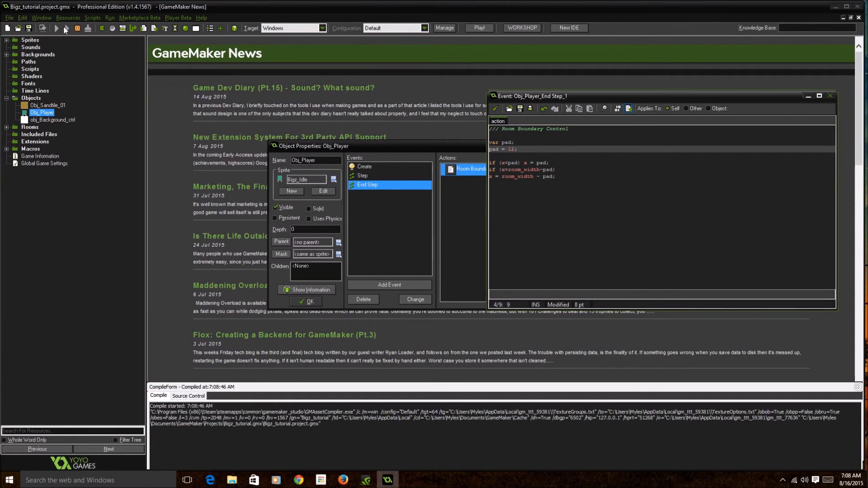
click(77, 27)
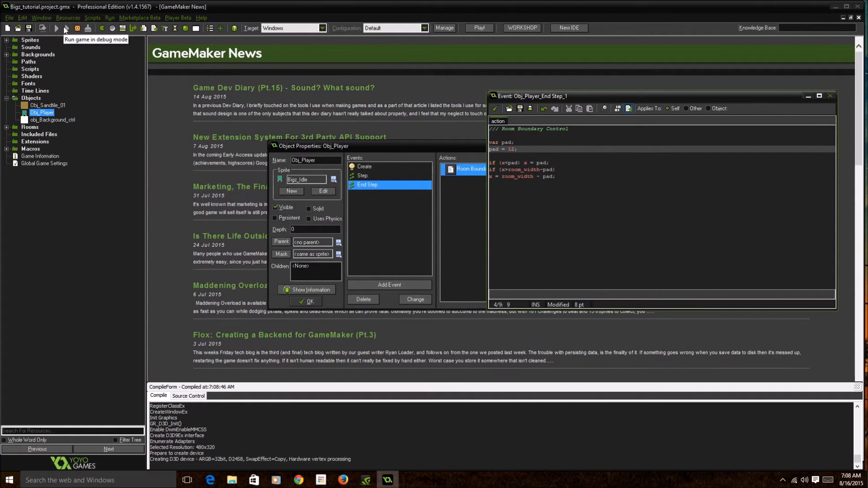
click(64, 28)
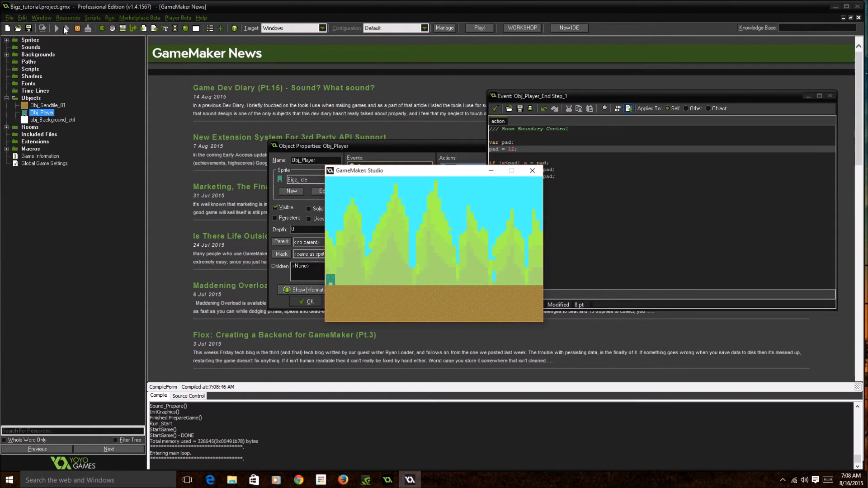
mouse_move(110, 52)
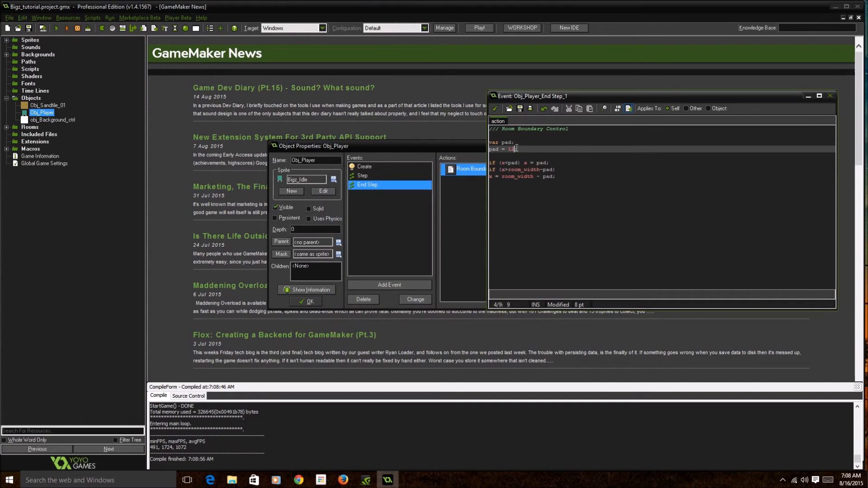
key(BackSpace)
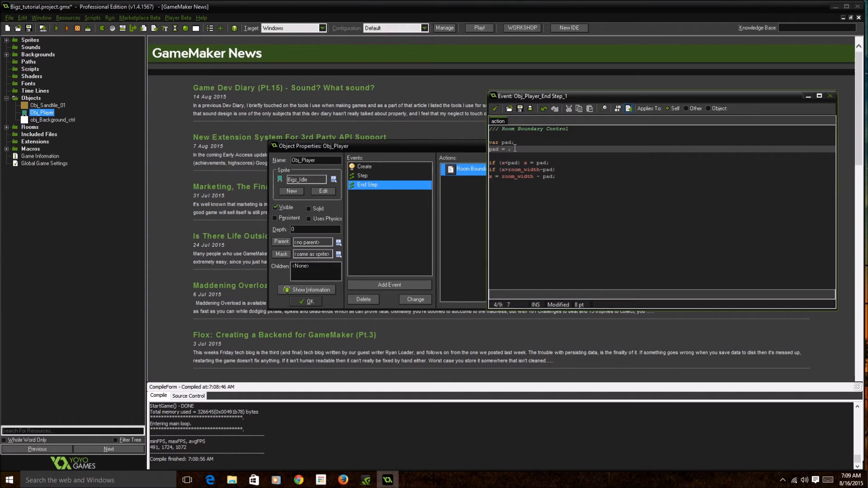
click(64, 28)
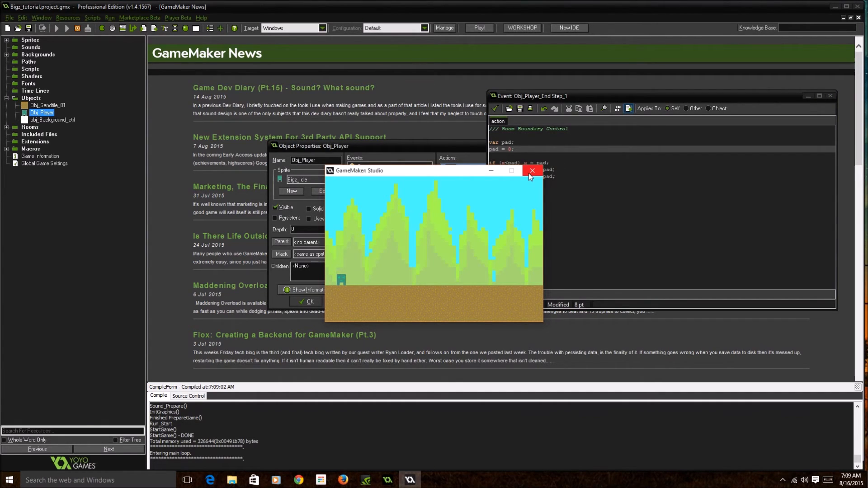
click(532, 171)
text(16)
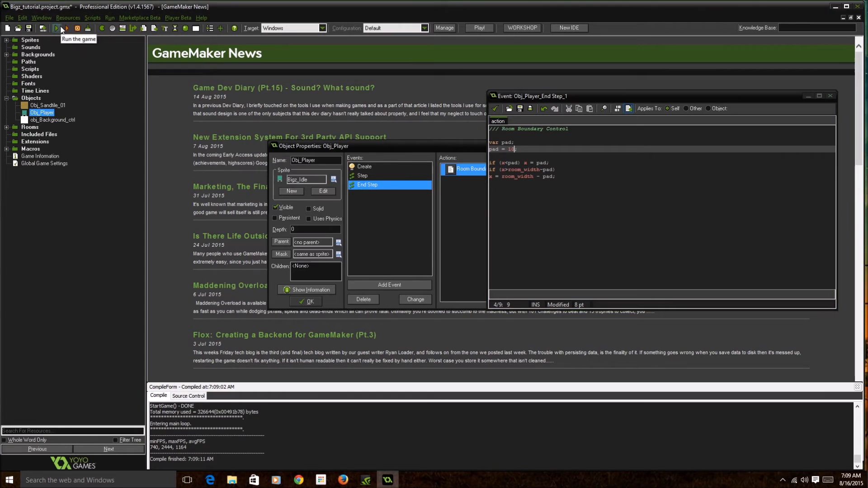
click(62, 28)
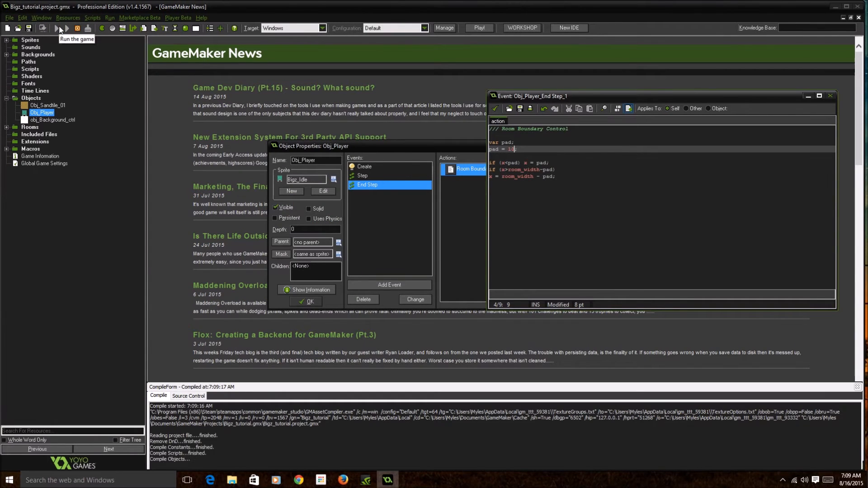
click(59, 28)
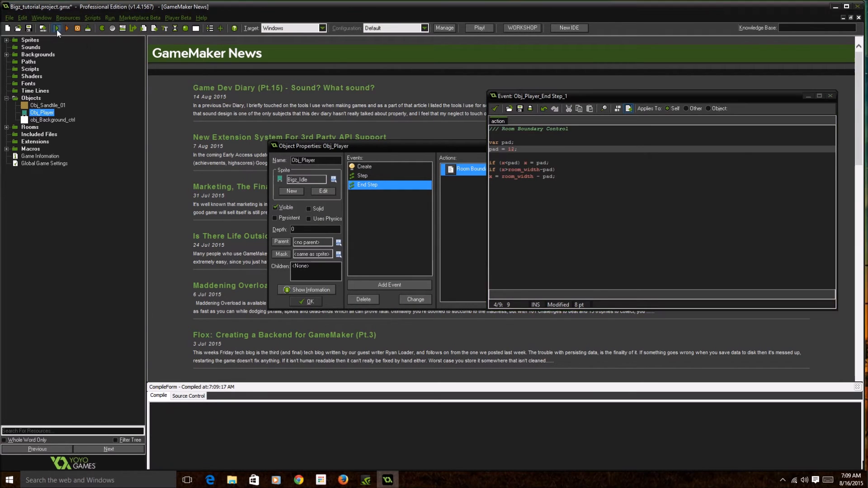
click(66, 28)
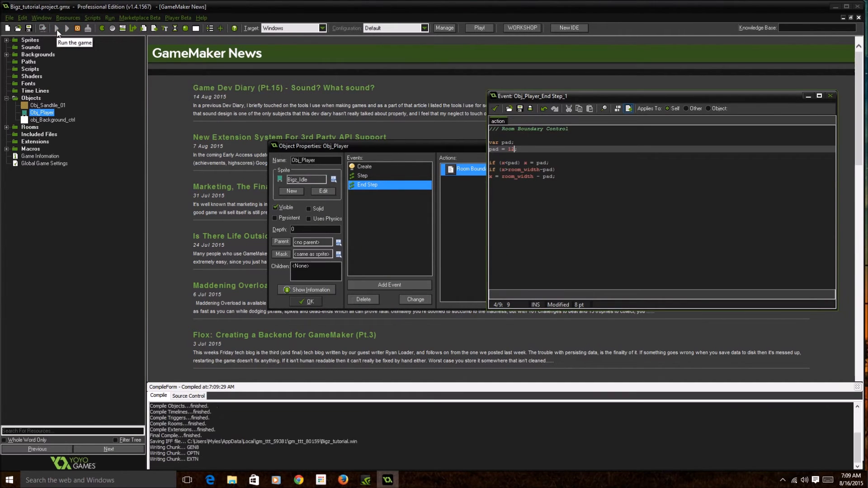
click(64, 28)
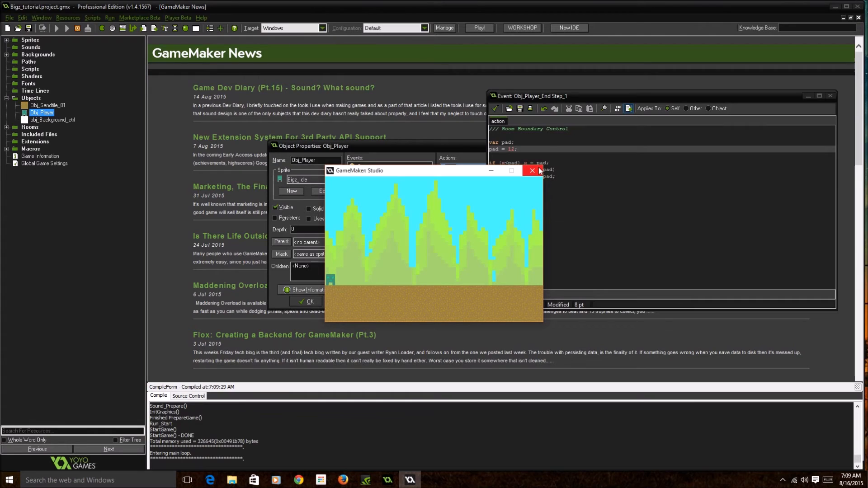
click(531, 170)
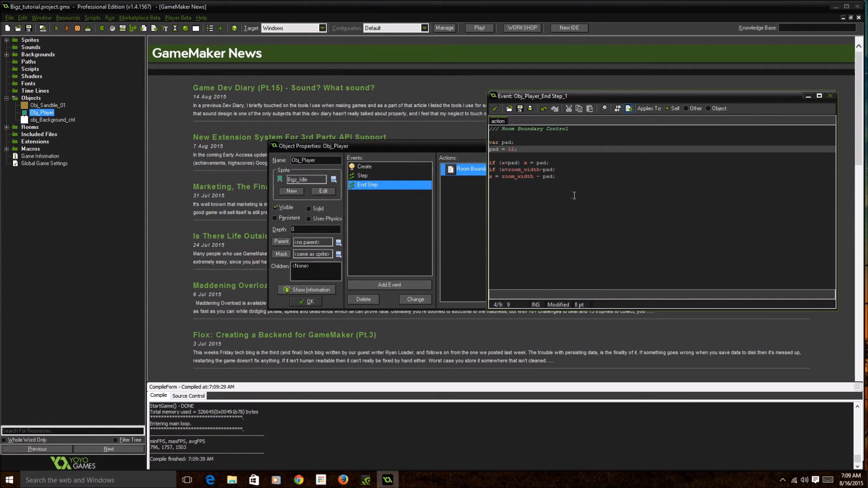
Add if (y<pad) y = pad; and the upper y limit below the x checks
click(567, 185)
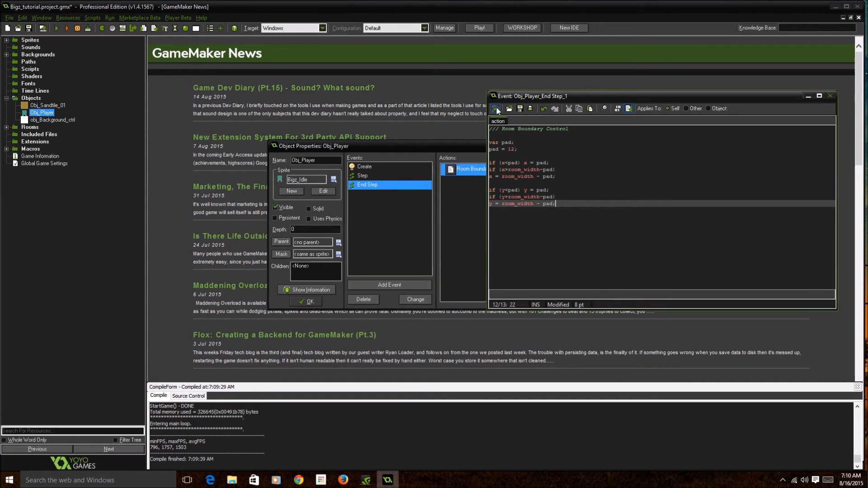
Confirm the boundary code and start the //Bigz Death comment at the end of Step code
click(363, 175)
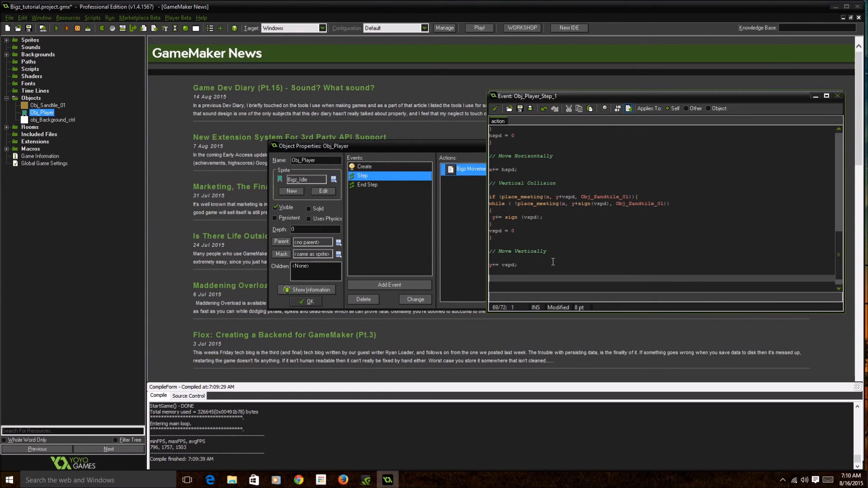
text(//)
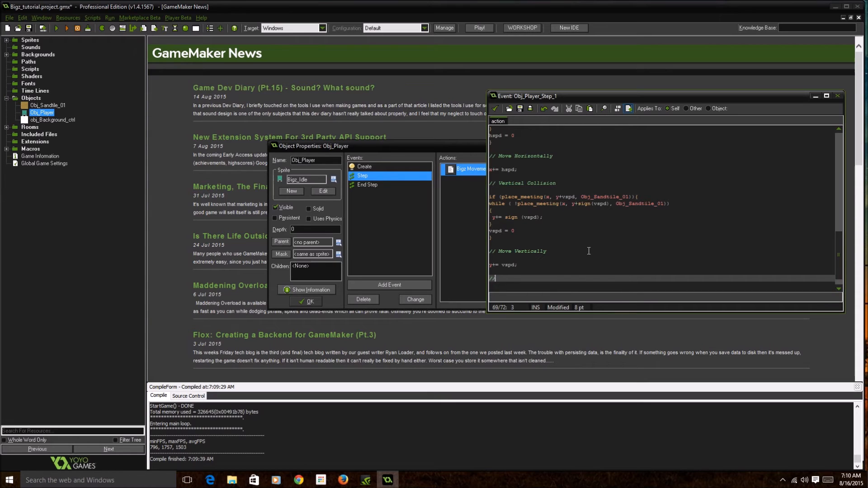
mouse_move(587, 249)
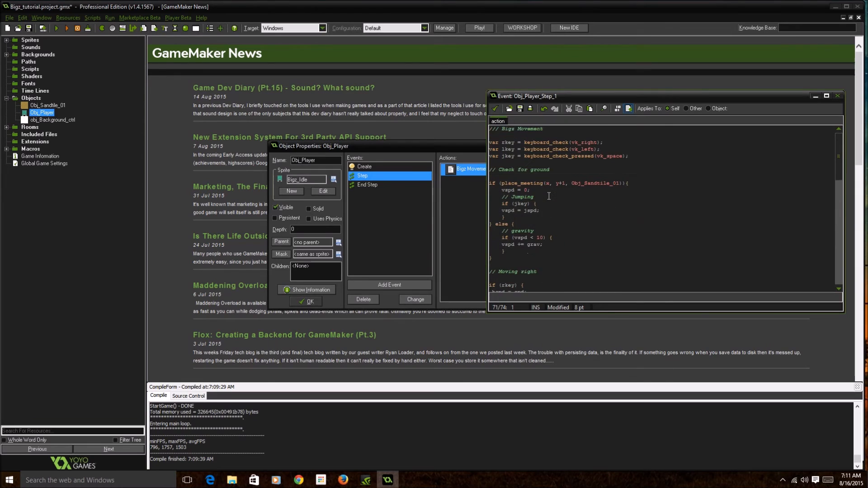
scroll(down, 3)
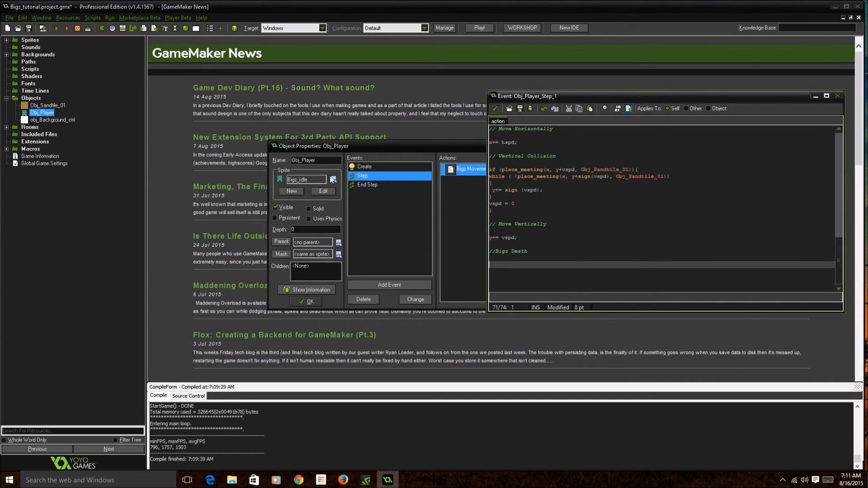
mouse_move(371, 177)
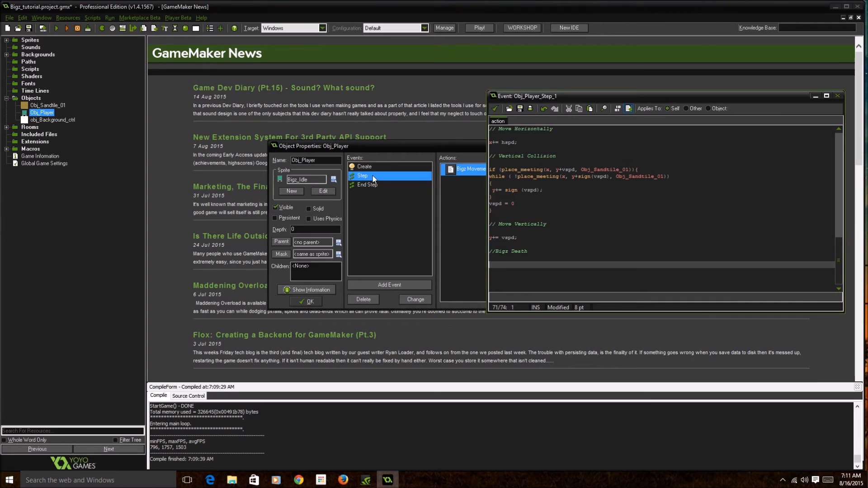
Add if (y>room_height) { global.hp -= 100; and dismiss the antivirus popup
text(if (y>)
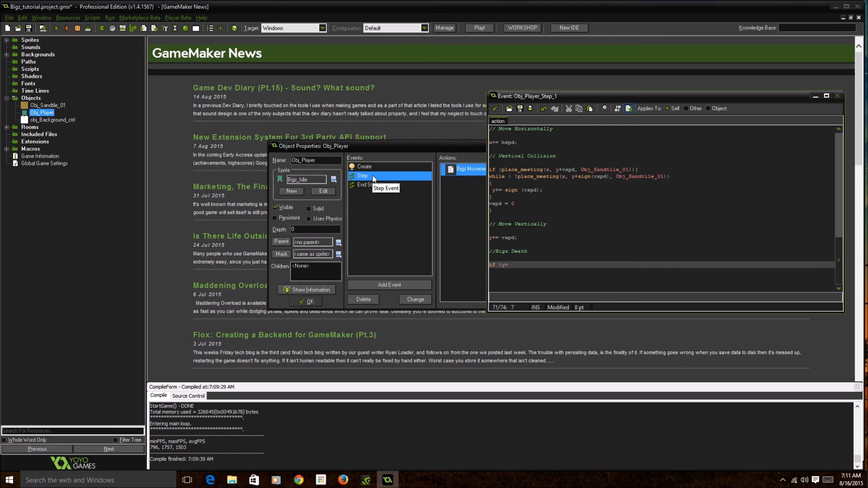
text(room)
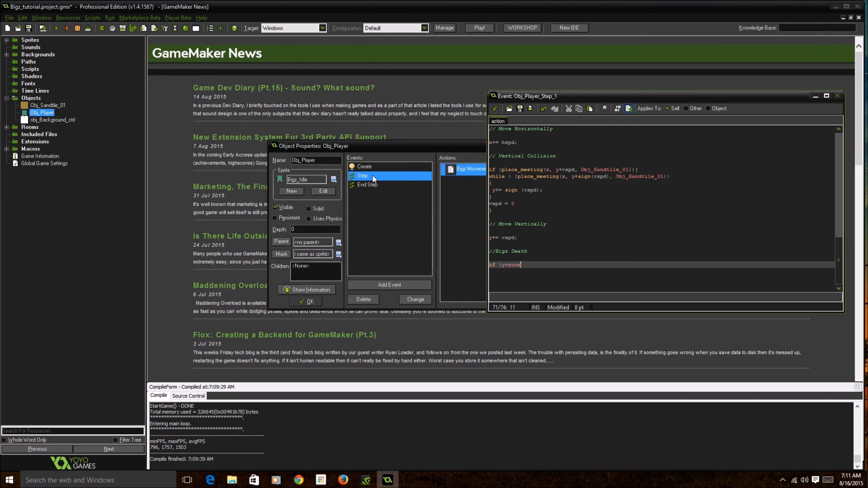
text(_height) {)
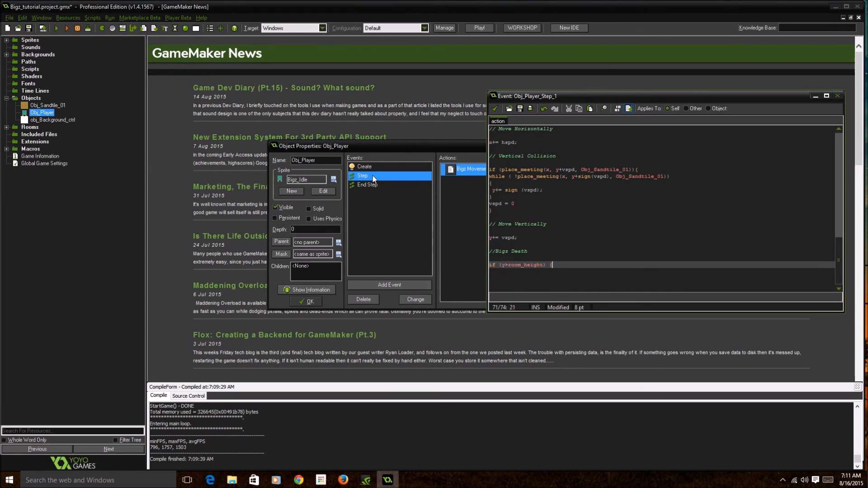
mouse_move(363, 176)
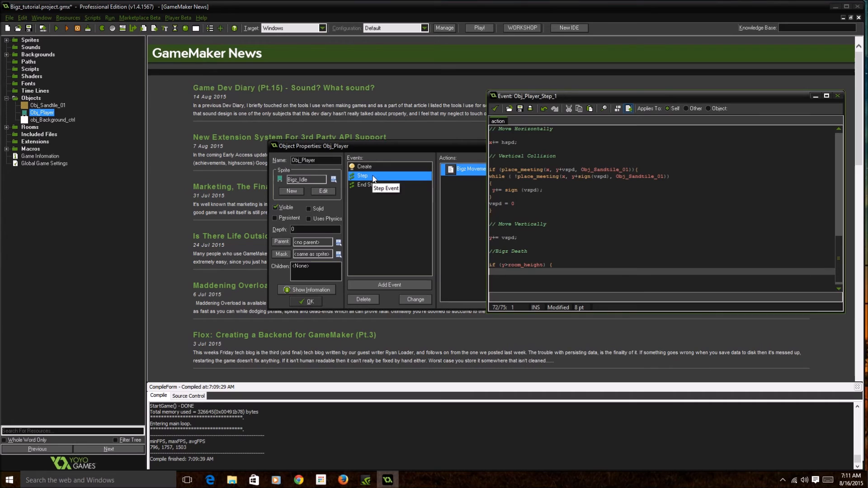
text(global.)
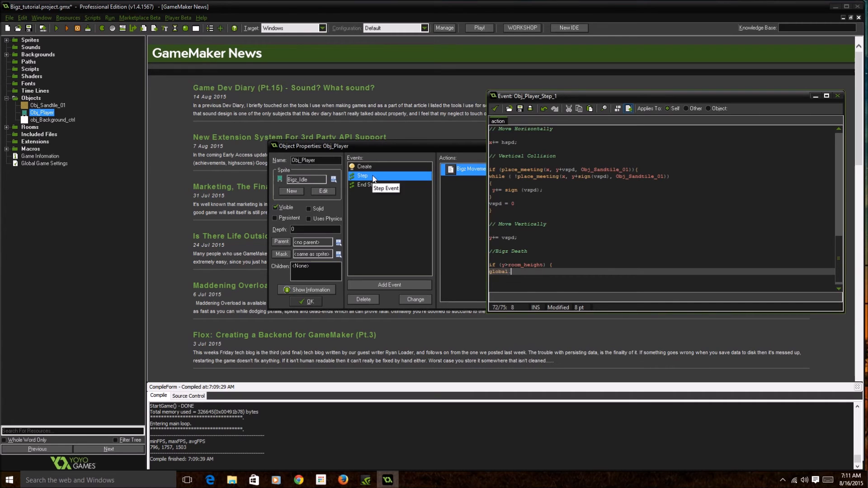
text(ho)
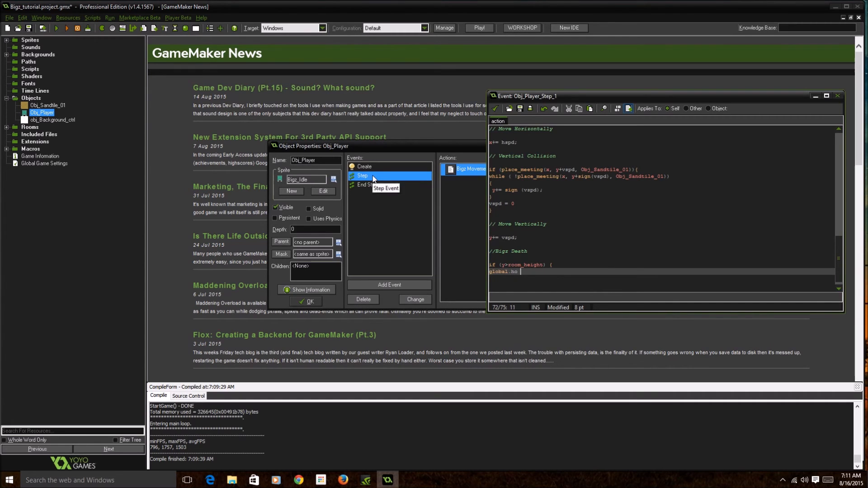
text(-=)
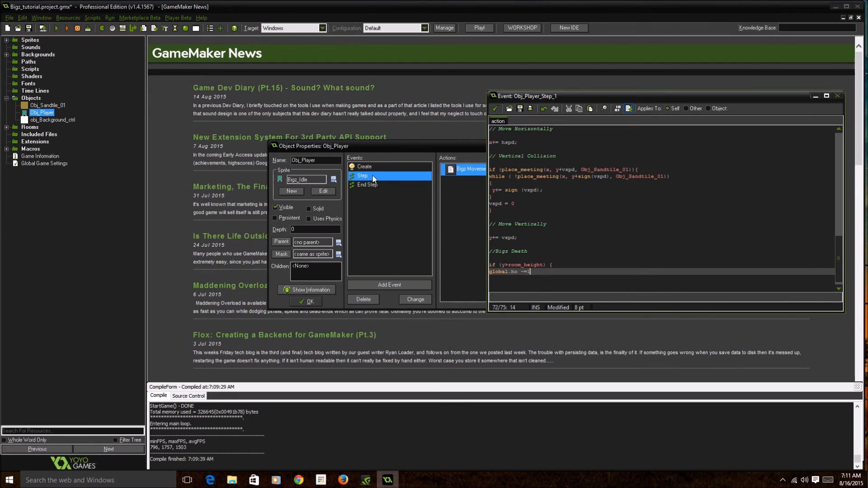
text(100;)
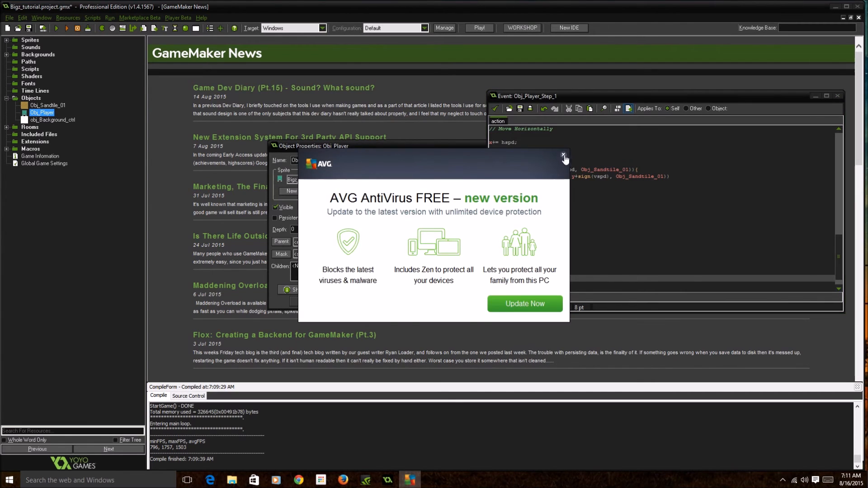
click(564, 156)
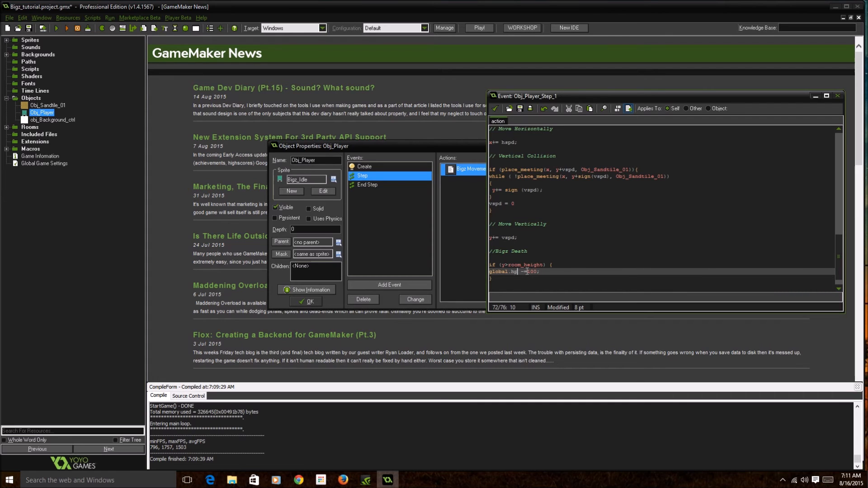
Add global.hp = 100; to the Create event's movement variables code
click(364, 166)
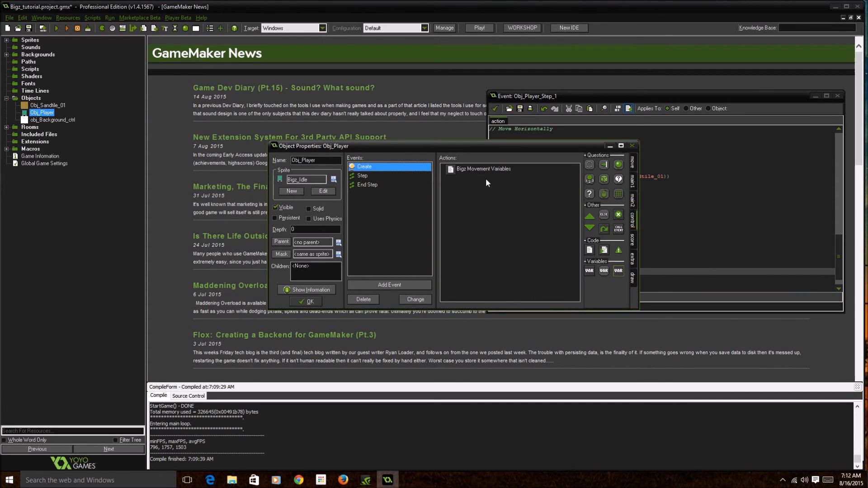
click(482, 169)
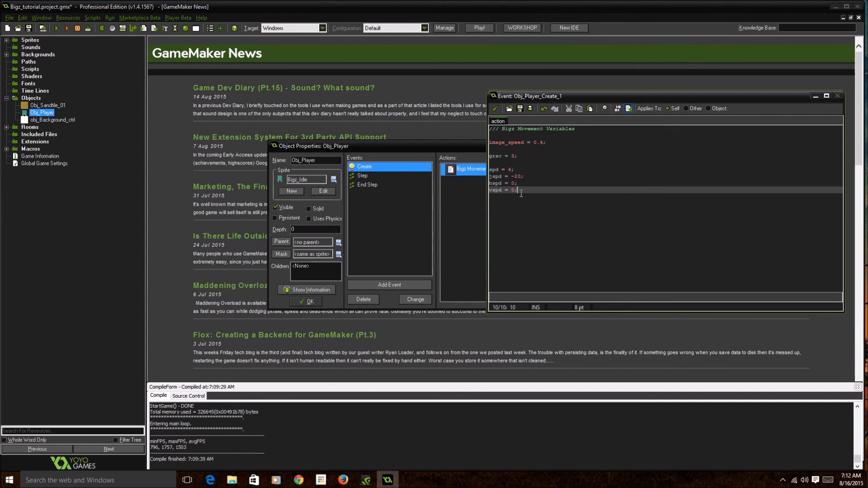
text(global)
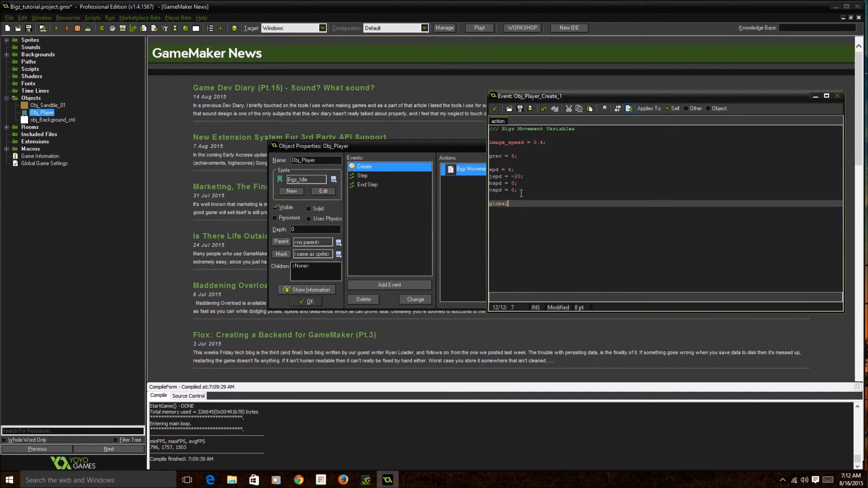
text(.hp)
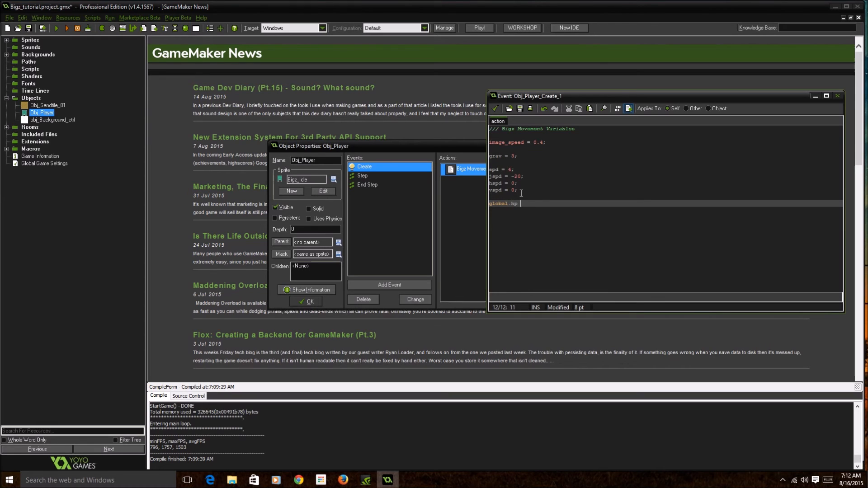
text(= 100;)
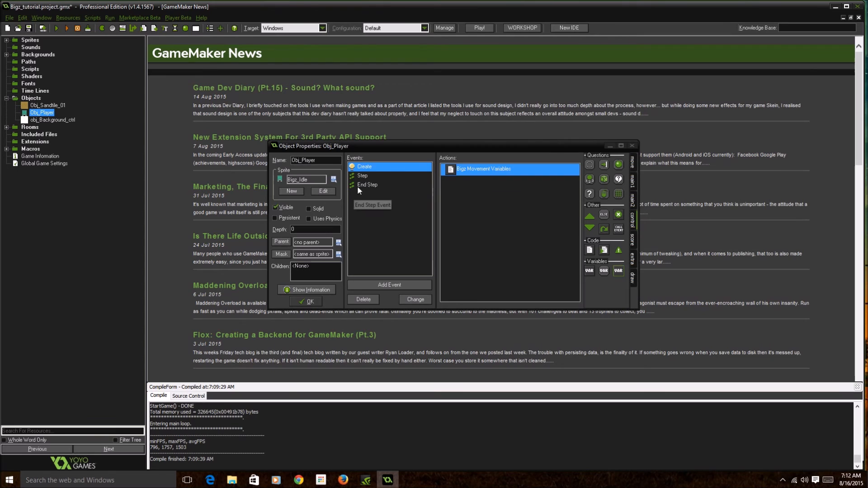
Add a // Death block to the Step code: if (global.hp = 0) instance_destroy();
double_click(362, 175)
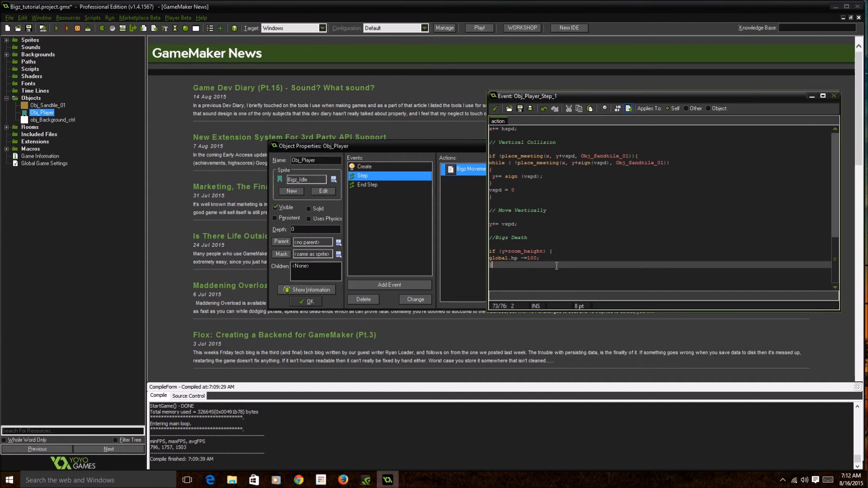
key(Return)
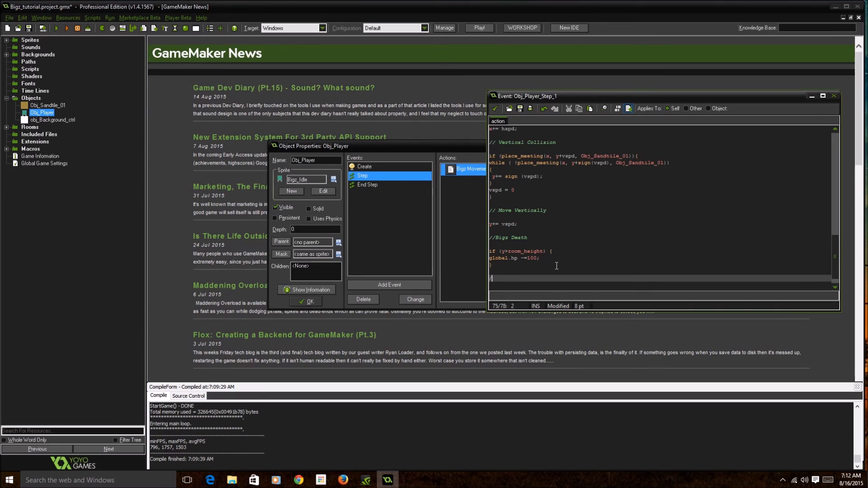
text(// Death)
text(if ()
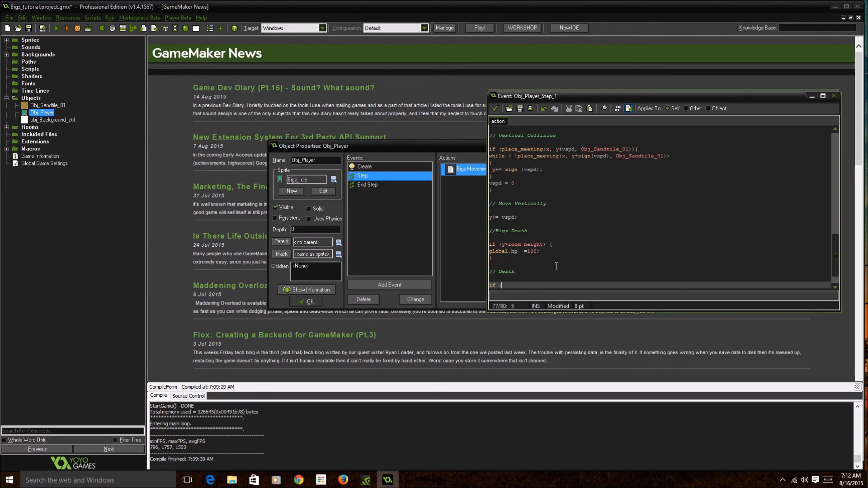
text(global.hp)
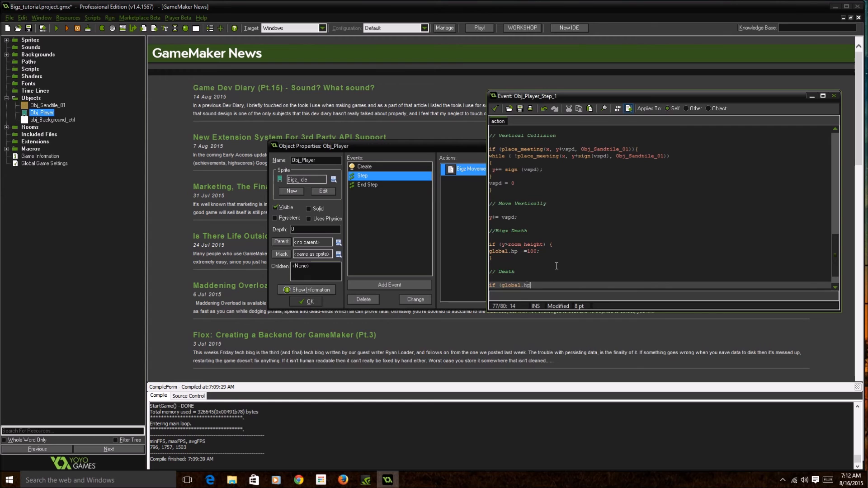
text(= 1)
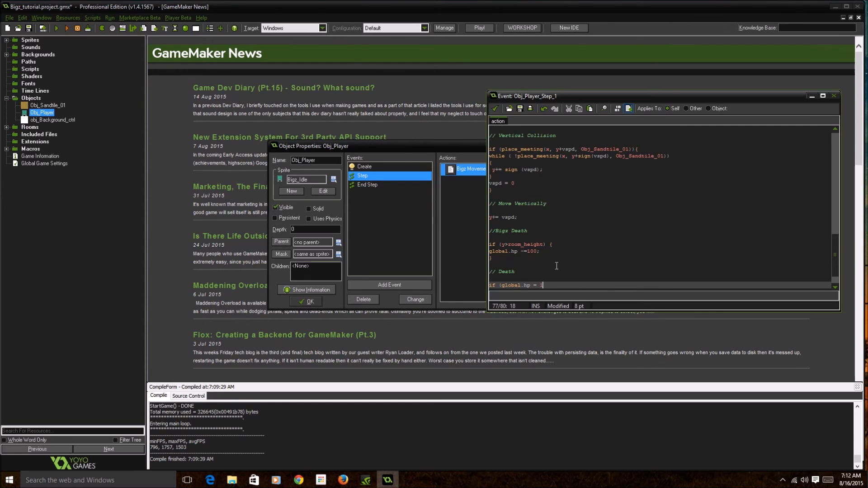
text(0))
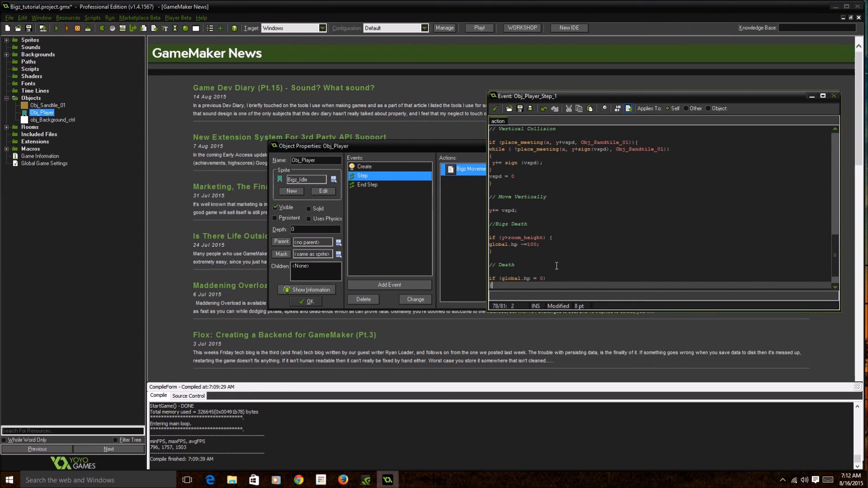
text(instance_destroy();)
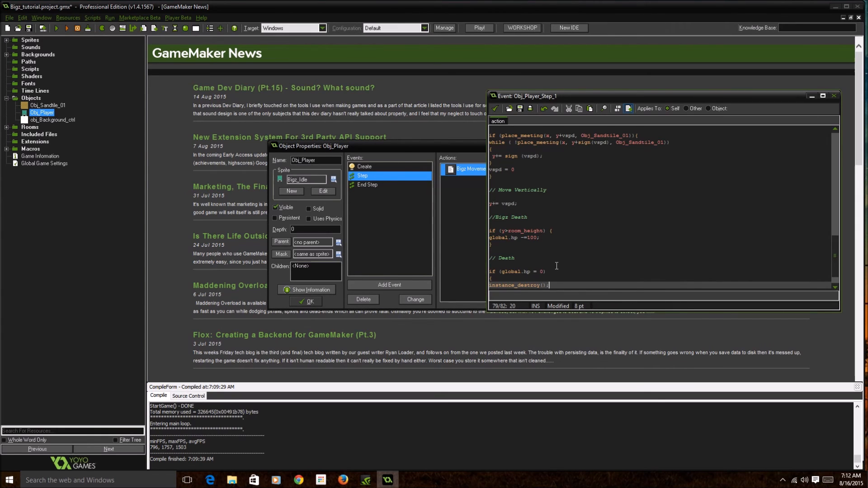
key(enter)
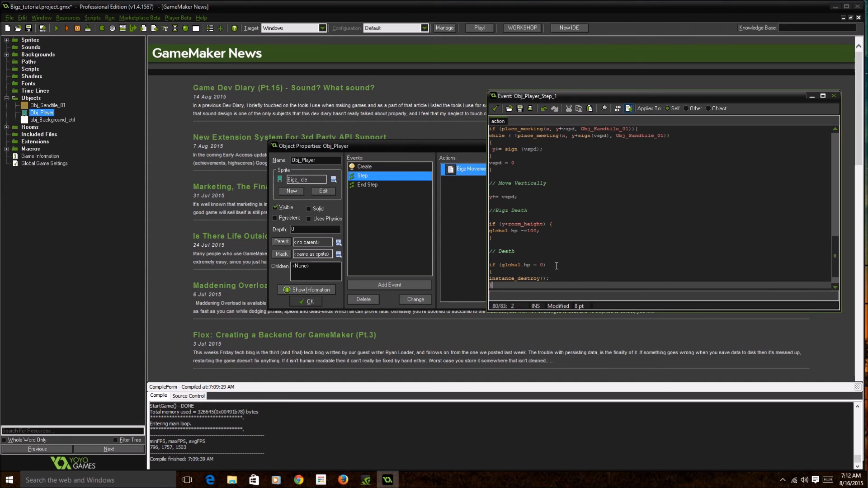
mouse_move(609, 199)
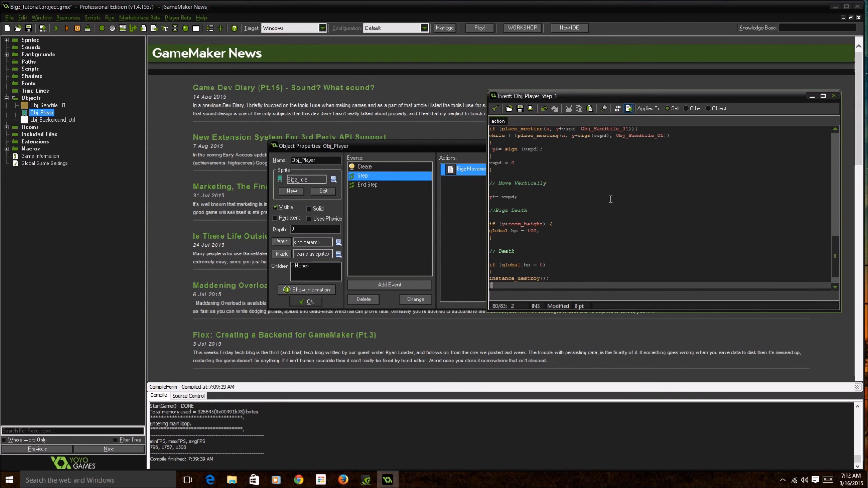
Leave the Step code and reopen Obj_Player's End Step code, with its y-clamping lines commented out
scroll(down, 3)
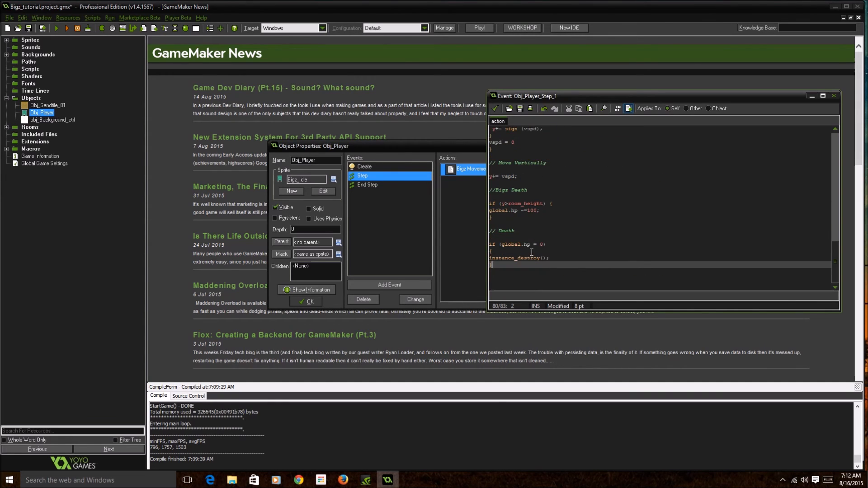
mouse_move(495, 108)
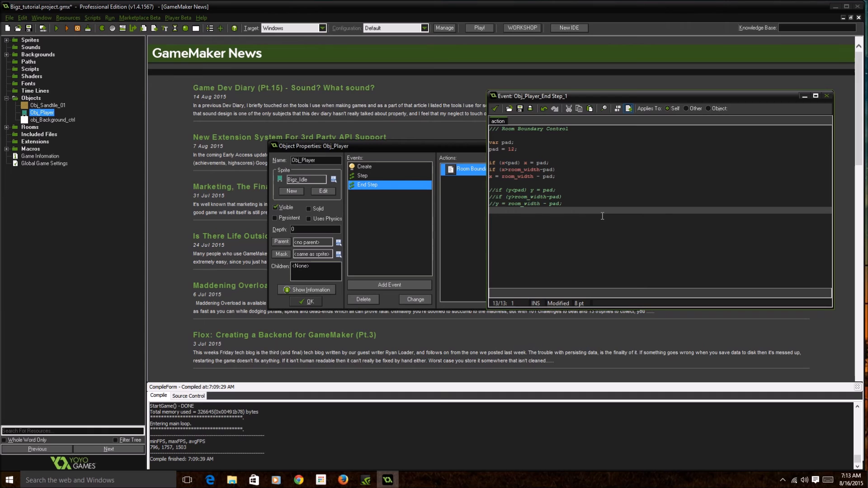
mouse_move(602, 216)
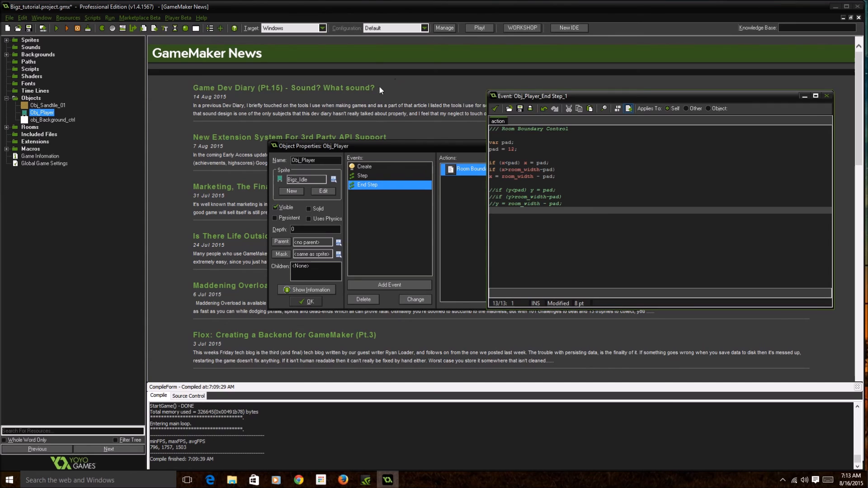
click(47, 105)
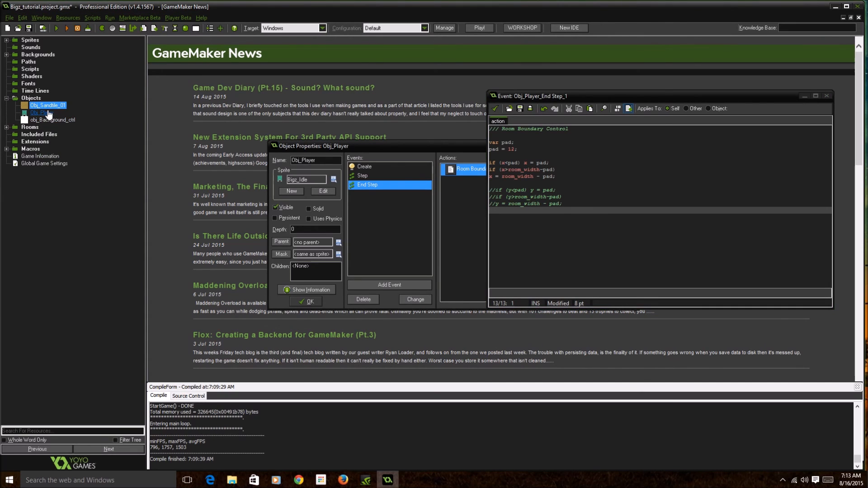
mouse_move(47, 113)
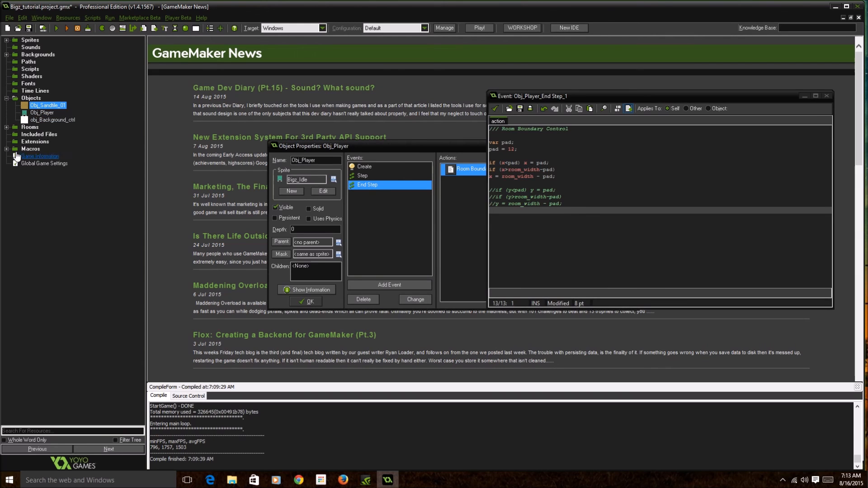
Open rm_tutorial and delete two ground blocks to leave a pit in the floor
click(29, 127)
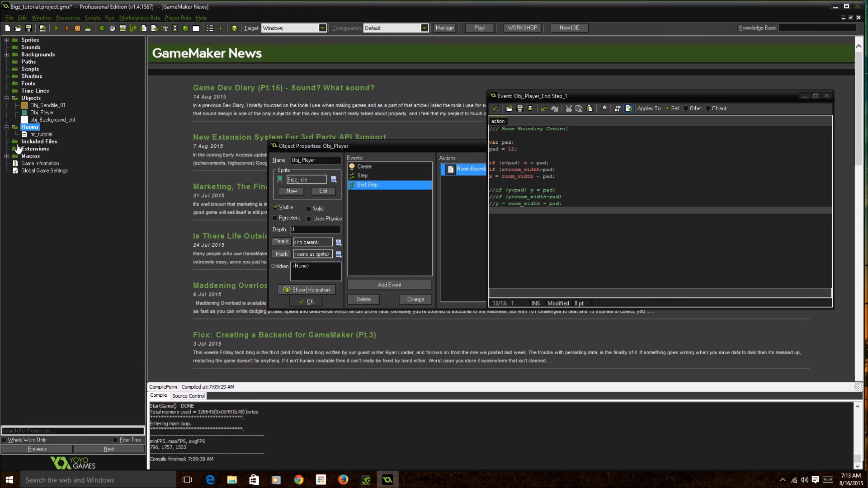
click(42, 134)
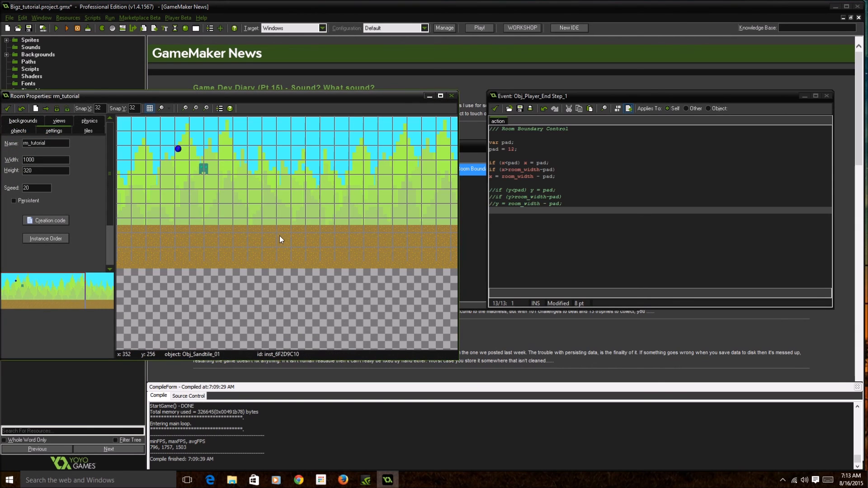
right_click(283, 233)
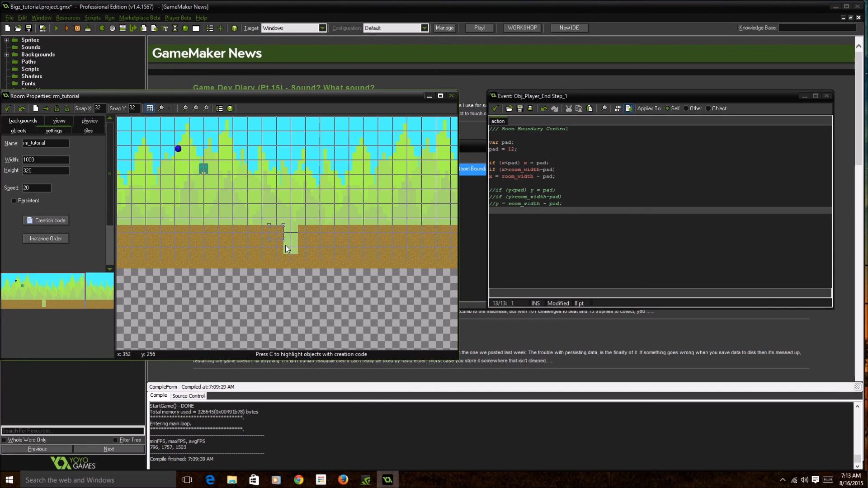
click(282, 241)
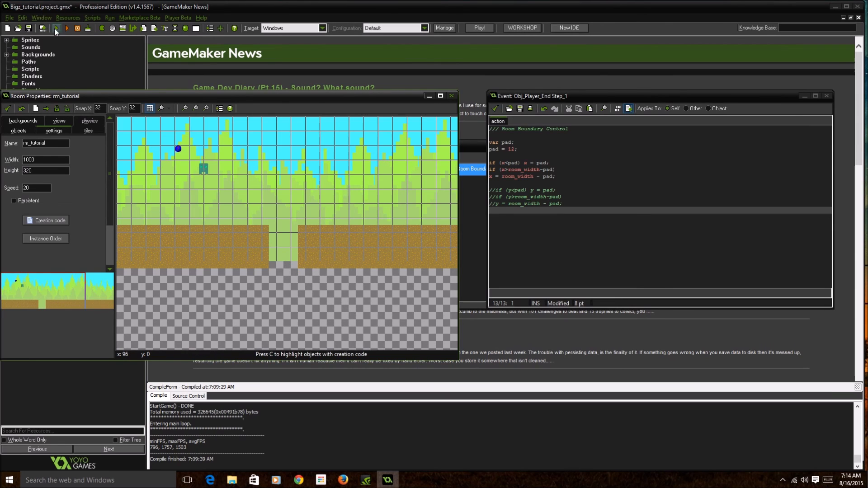
Test-run the game to see the player drop through the pit, then reopen Obj_Player's Step code
click(56, 28)
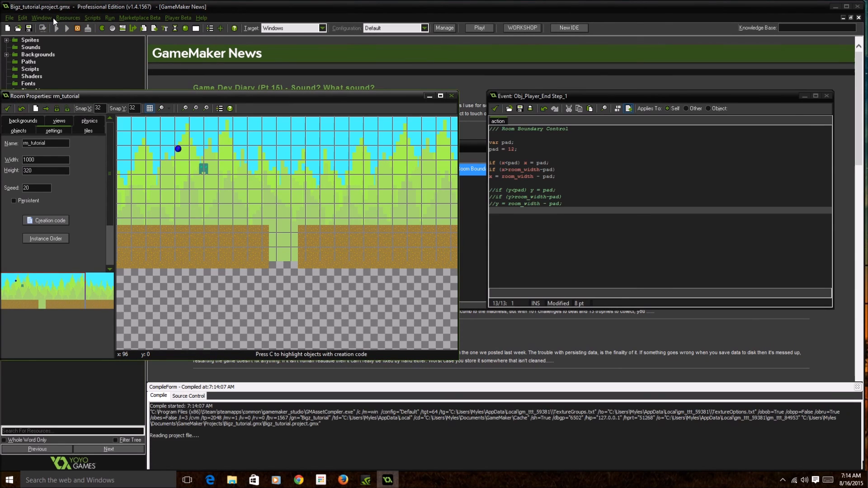
click(477, 27)
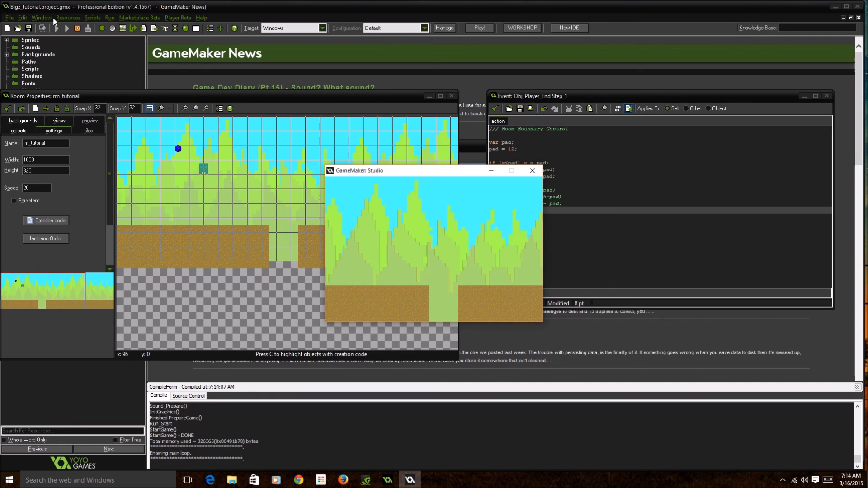
mouse_move(55, 21)
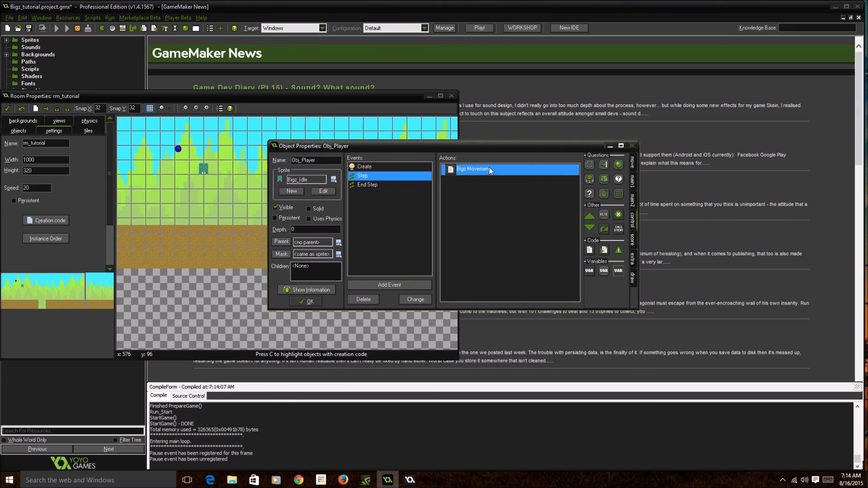
double_click(472, 169)
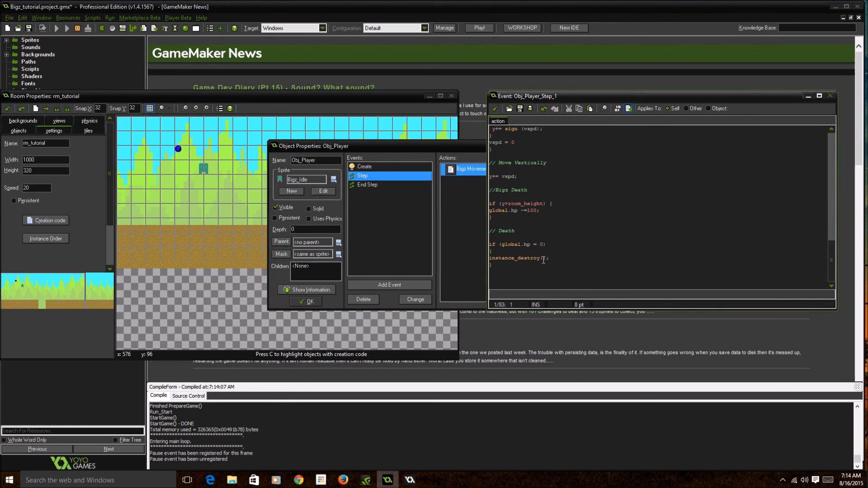